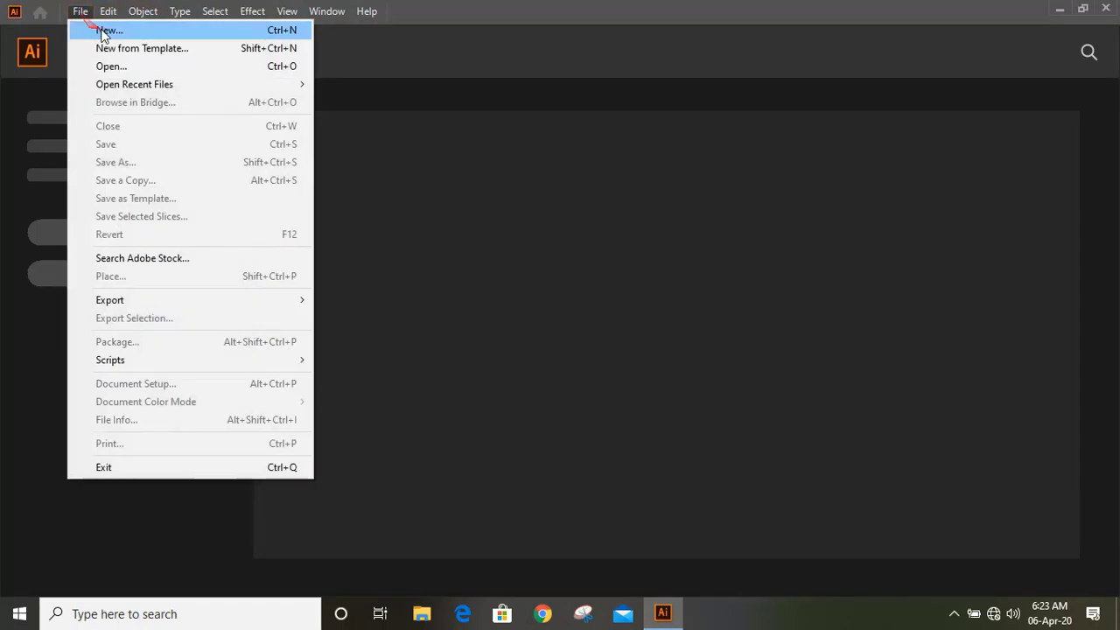
Step: Create a new blank document using the 1280 × 720 px preset
click(103, 29)
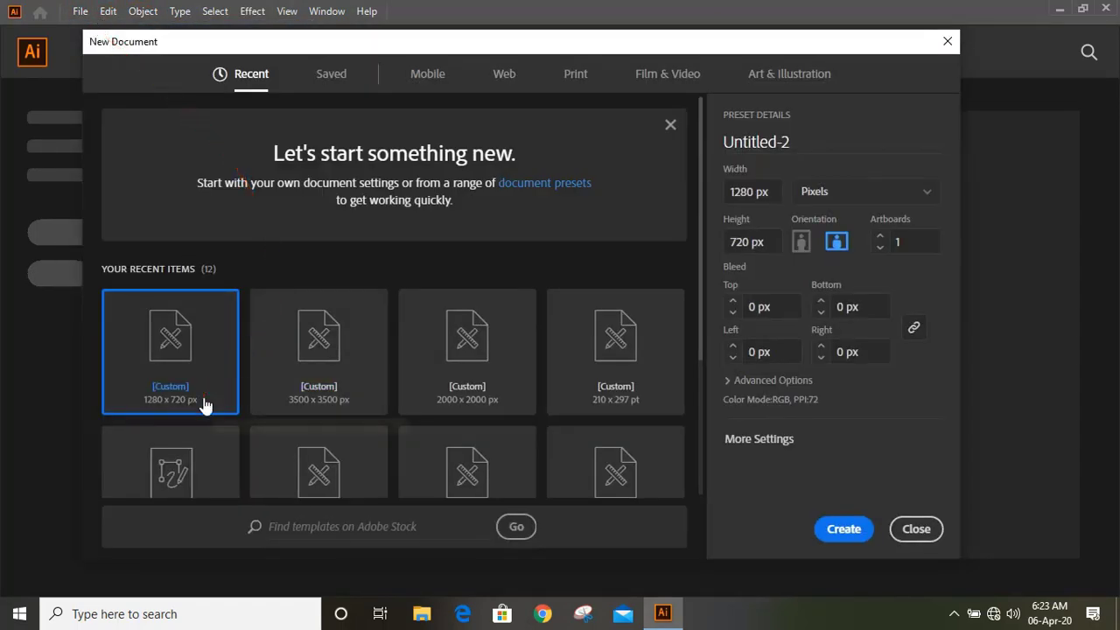
click(843, 528)
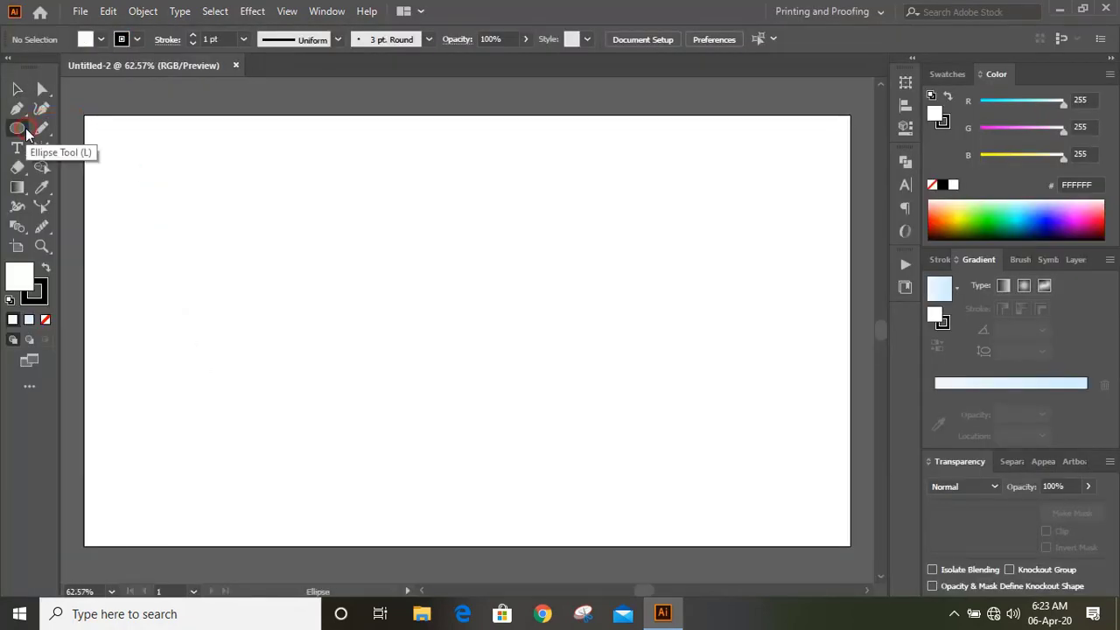
Step: Drag out a large circle centred on the artboard with the Ellipse tool
drag(464, 315, 594, 446)
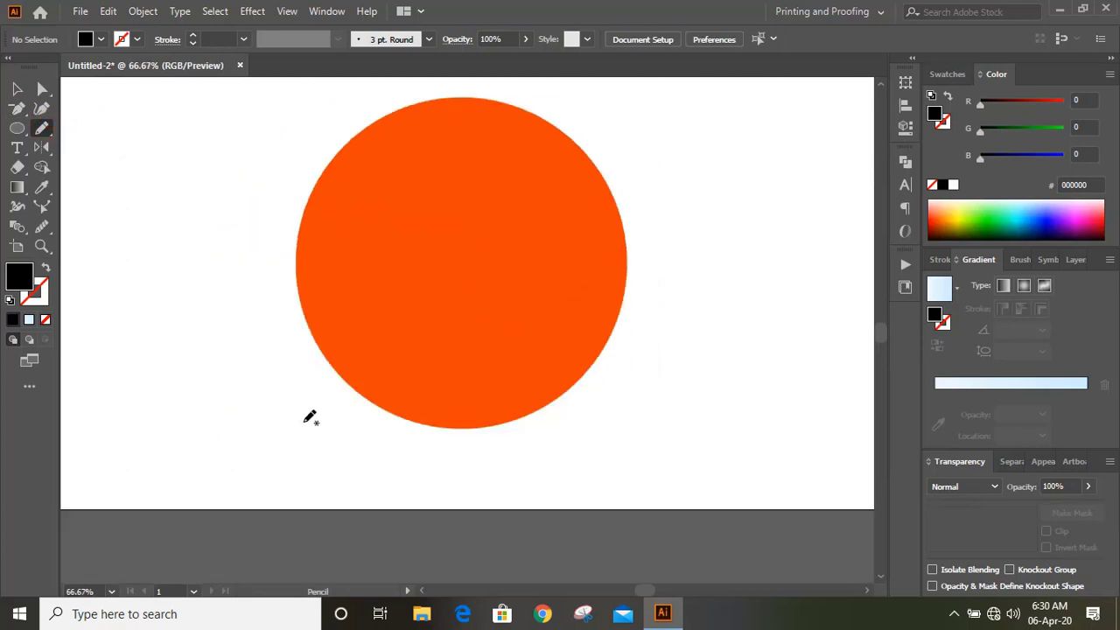
Step: Pencil a wavy hill top across the circle's bottom, then draw its underside to close it
drag(305, 421, 394, 389)
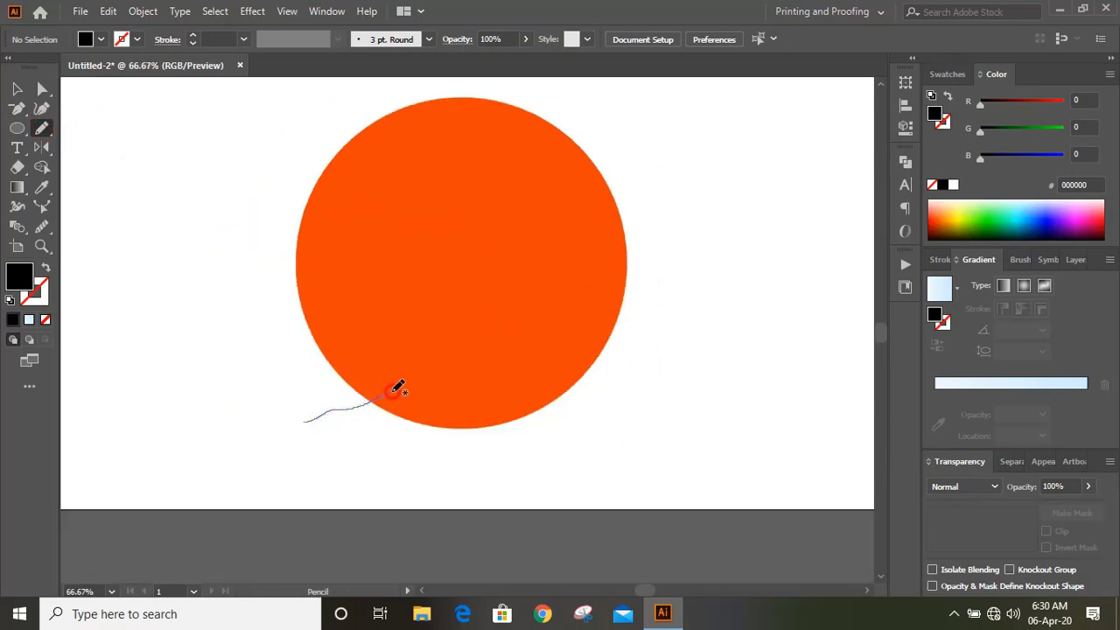
drag(398, 390, 481, 380)
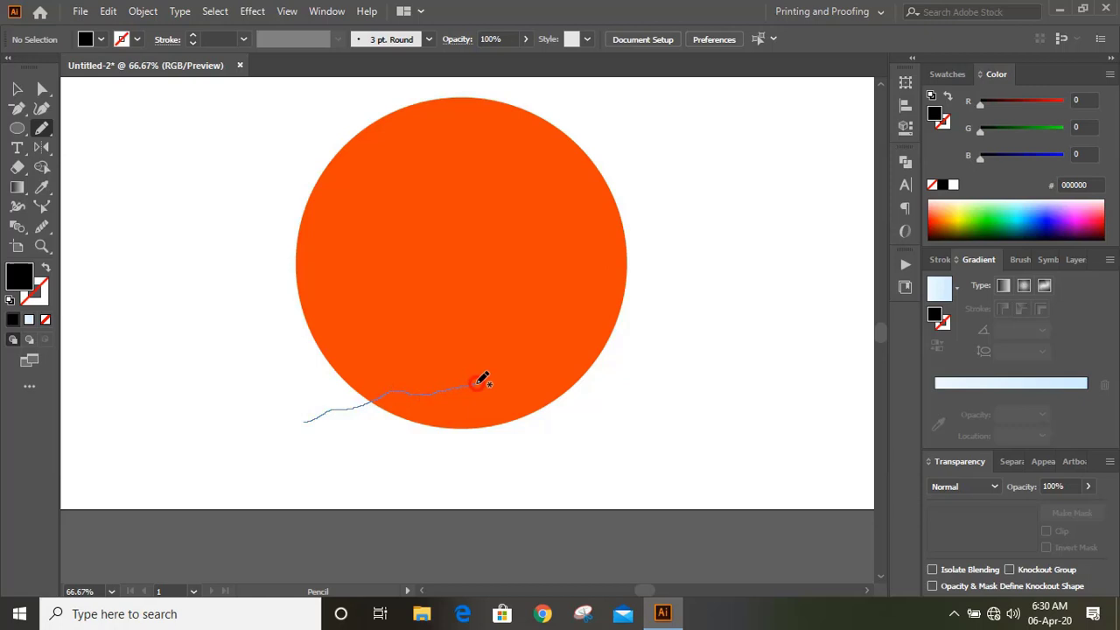
drag(484, 382, 558, 392)
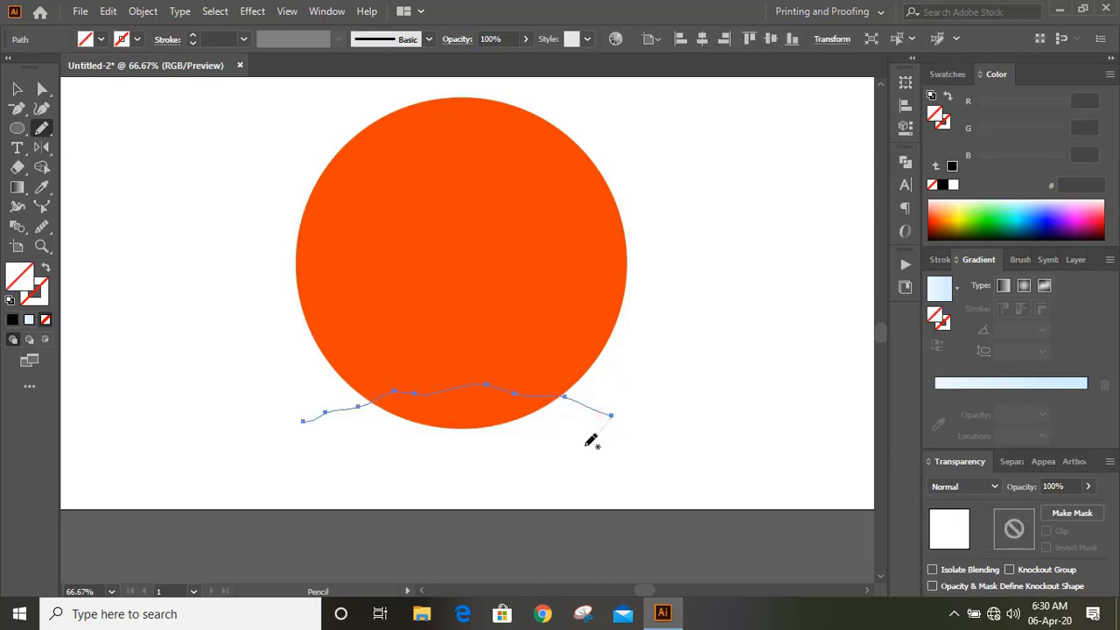
click(387, 446)
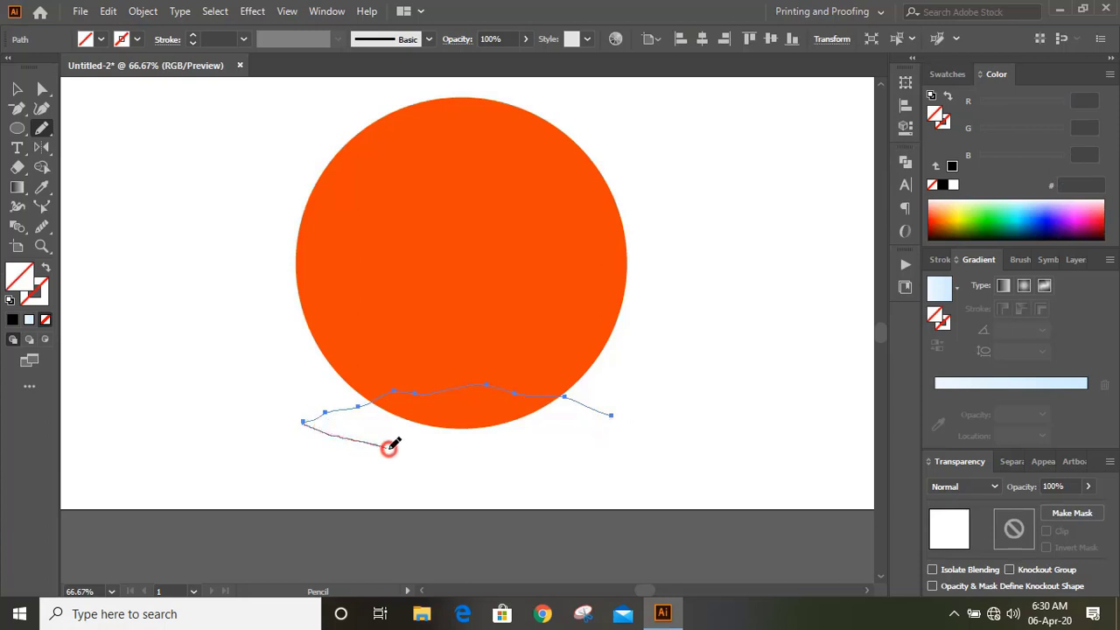
drag(391, 448, 612, 413)
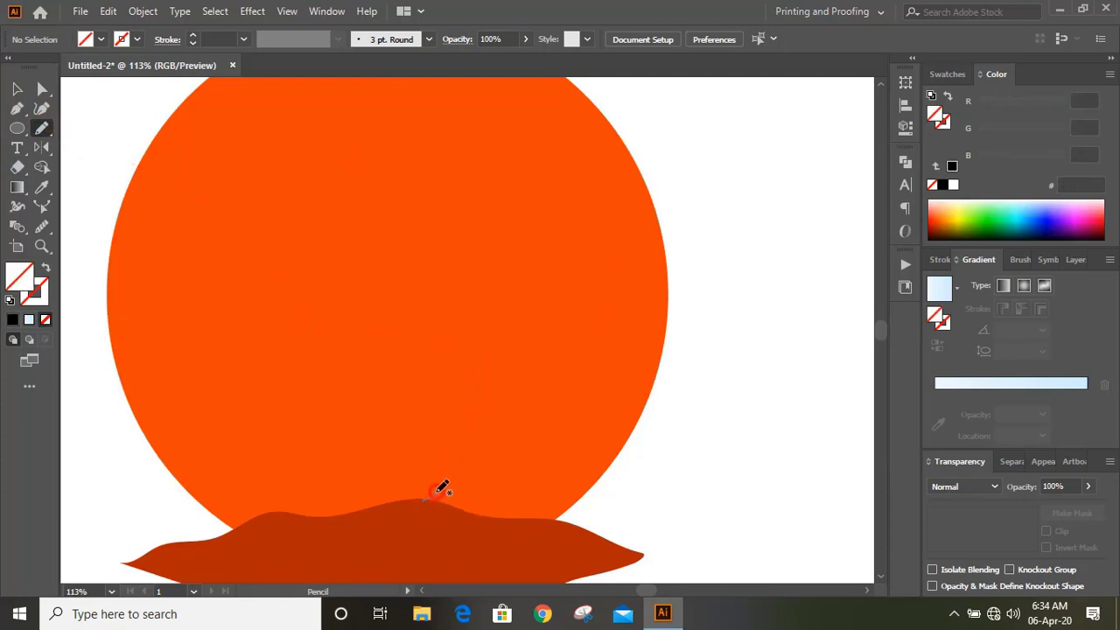
Step: Trace the wolf from front leg up its chest to raised head, then along back, tail and hind legs
drag(424, 499, 398, 372)
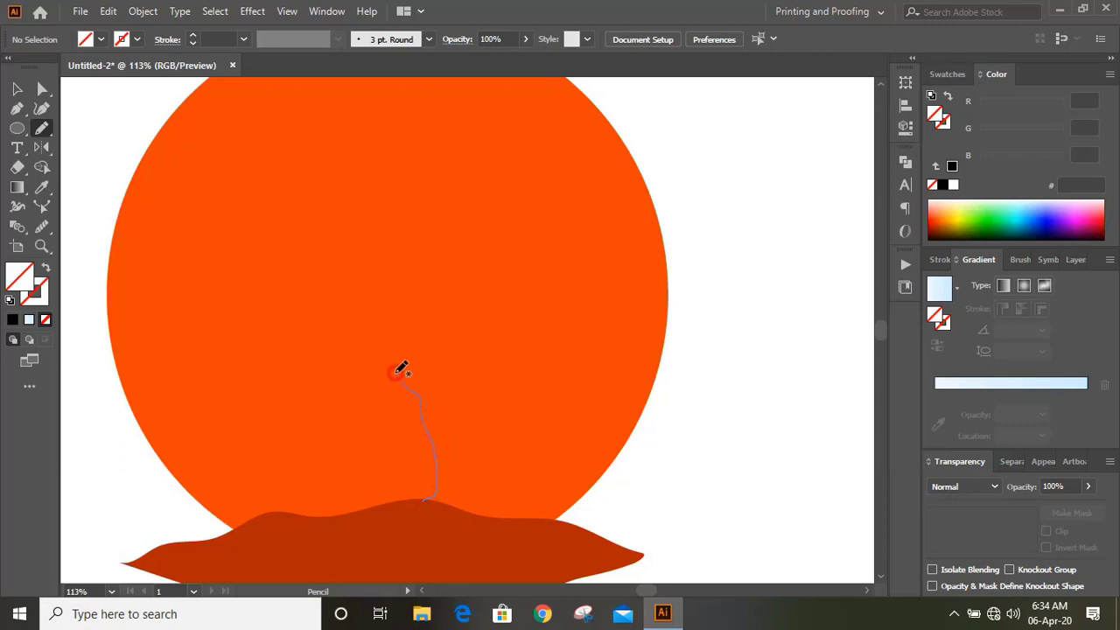
drag(398, 372, 337, 241)
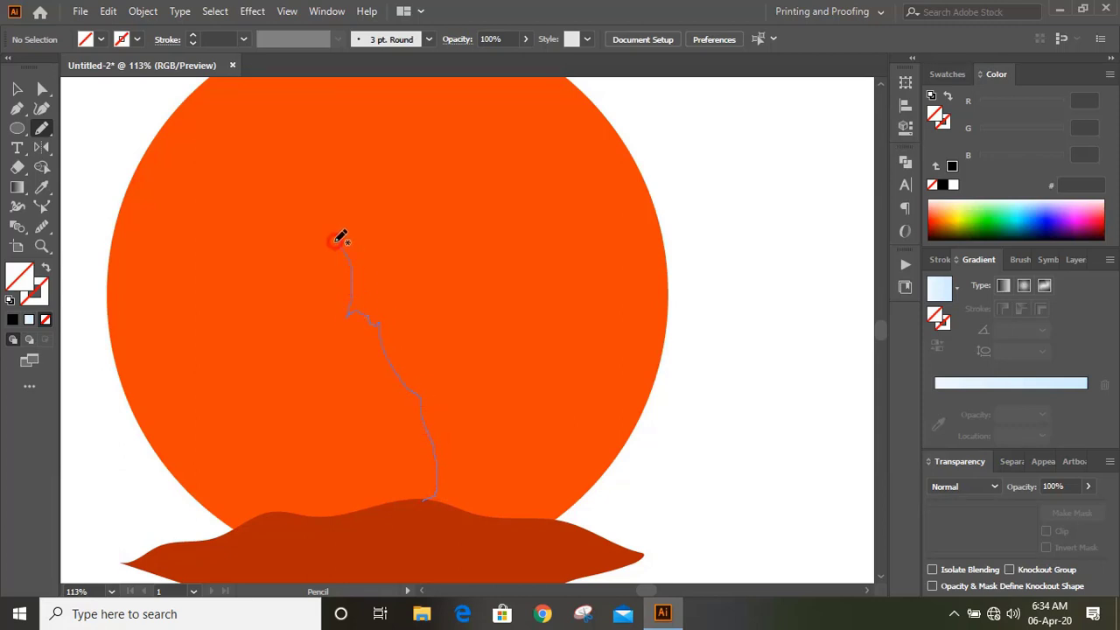
drag(337, 240, 350, 219)
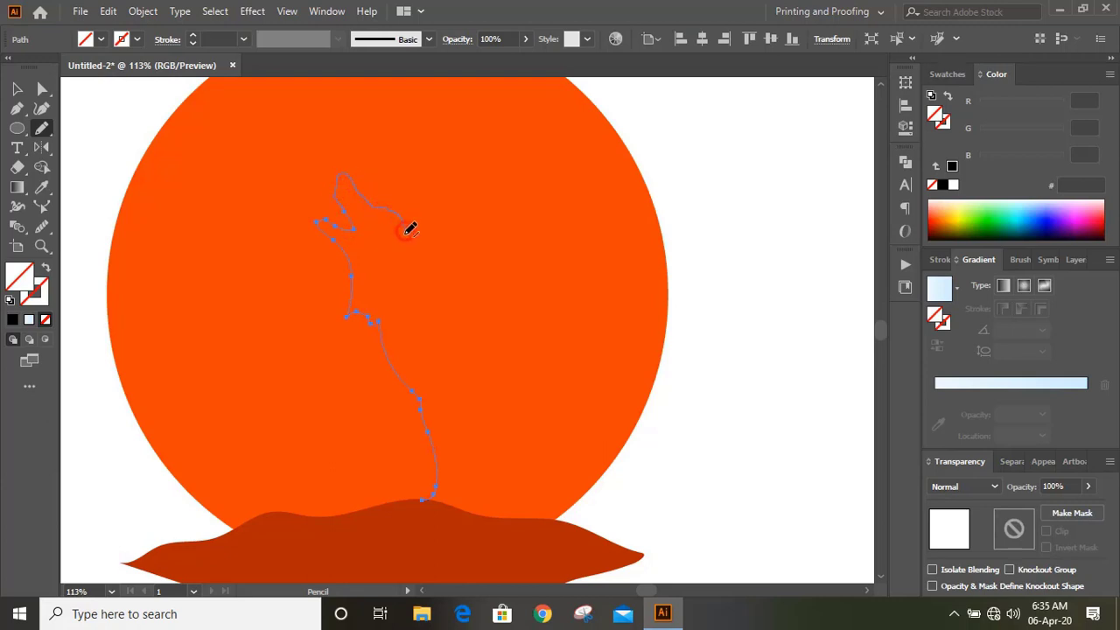
drag(403, 229, 424, 254)
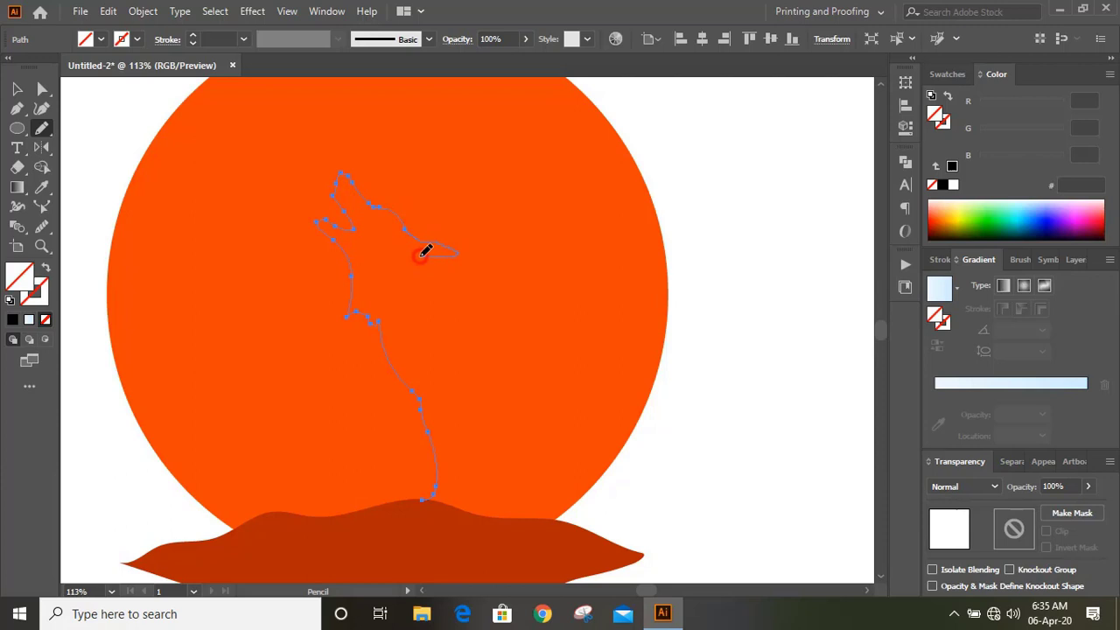
drag(424, 254, 481, 306)
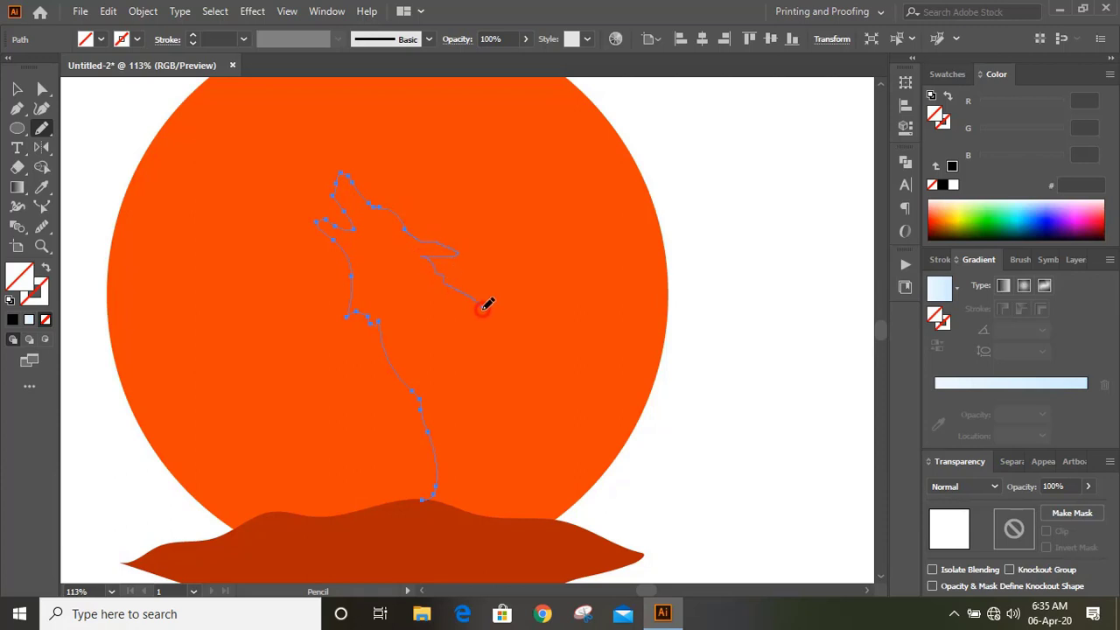
drag(481, 306, 678, 411)
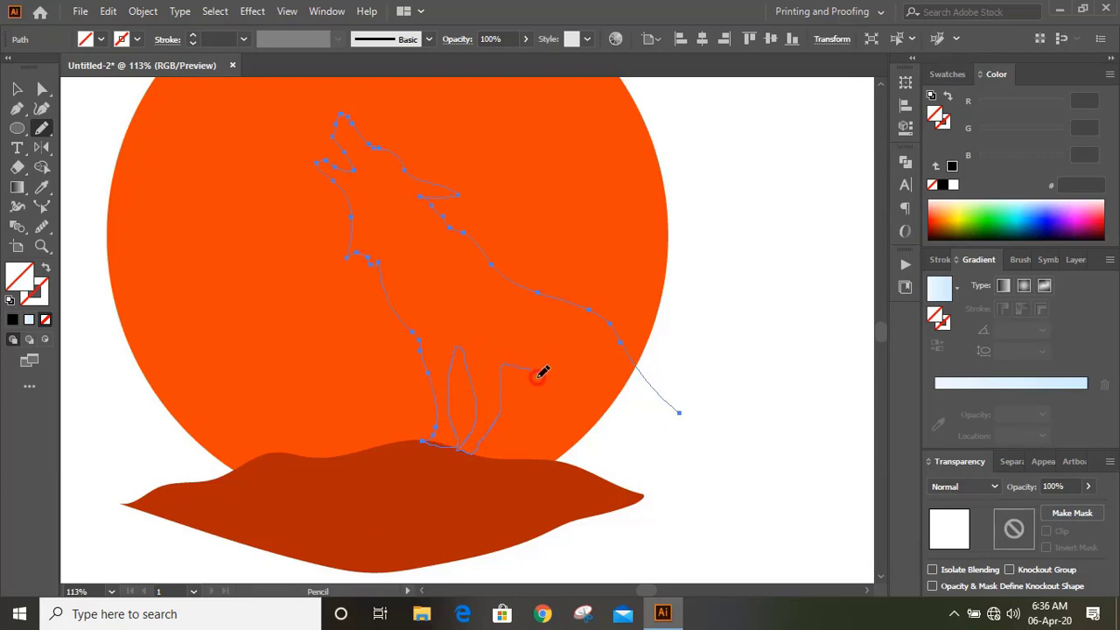
drag(538, 371, 606, 467)
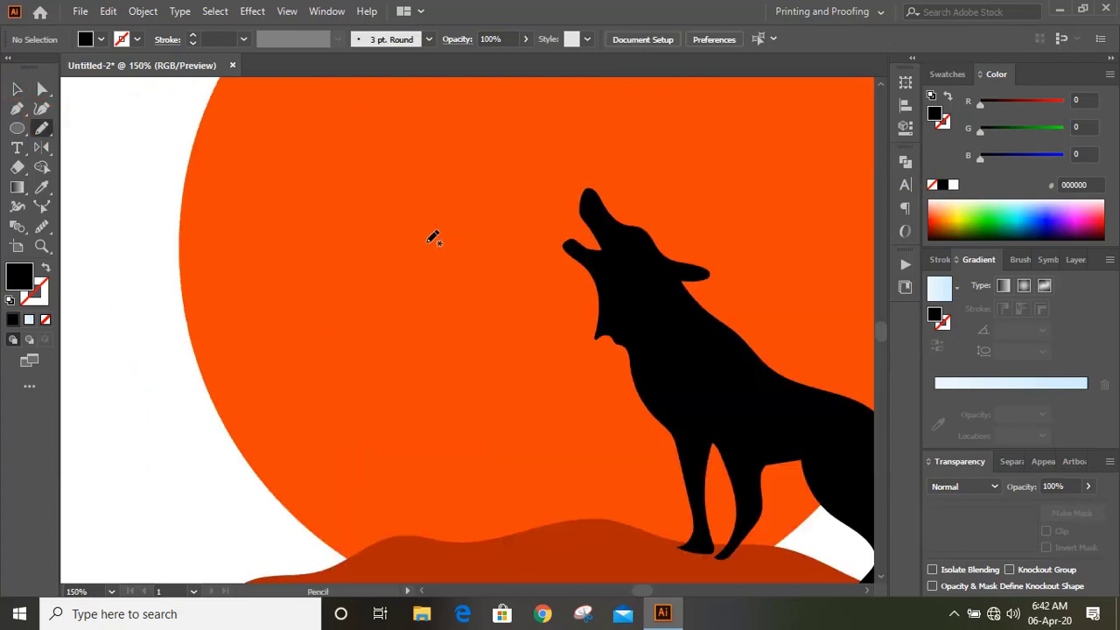
mouse_move(442, 230)
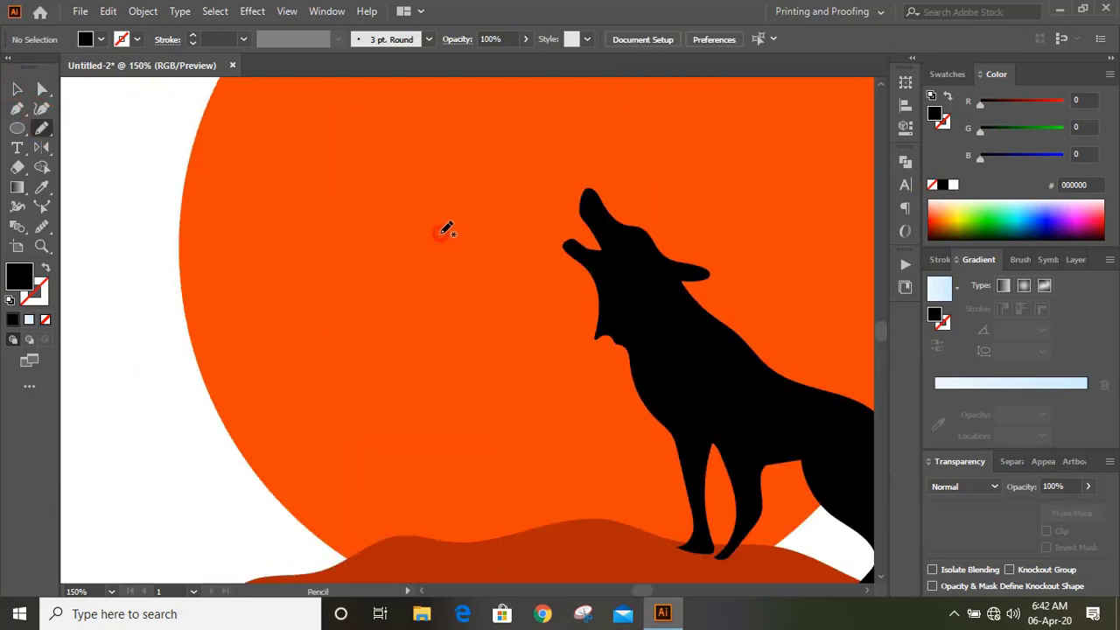
mouse_move(455, 249)
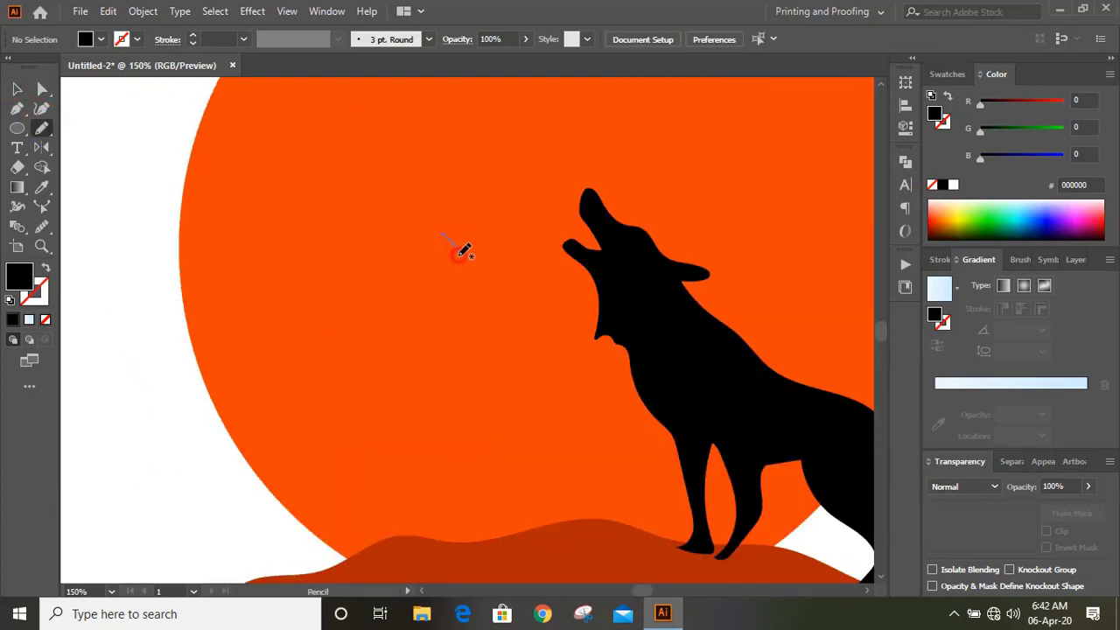
Step: Pencil the second wolf's head, chest and front legs, then its back down to the tail
drag(446, 236, 460, 368)
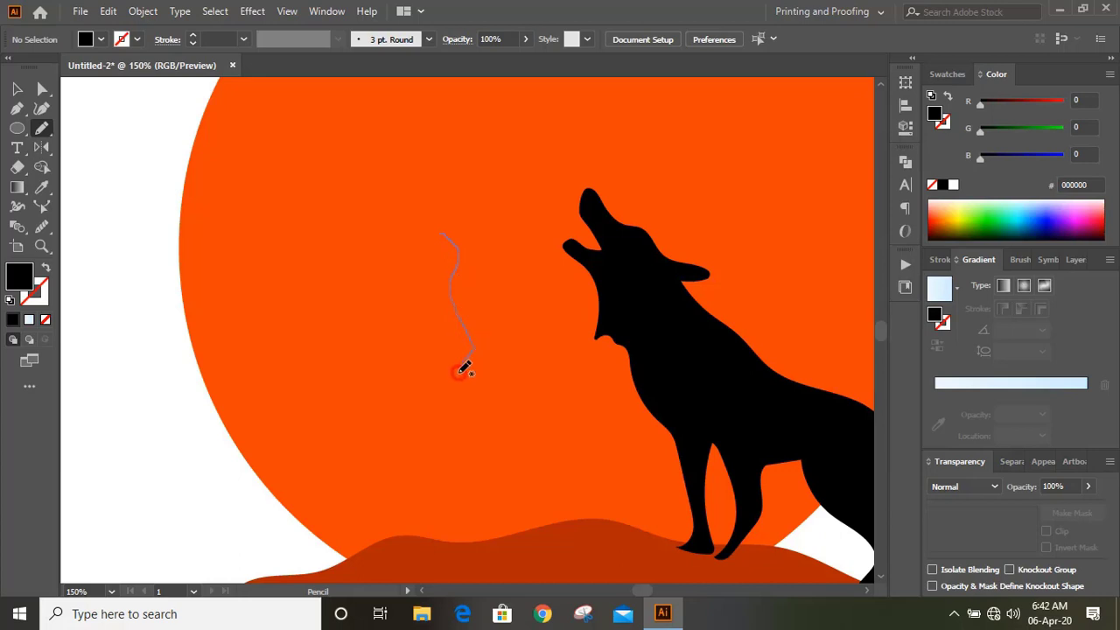
drag(455, 367, 437, 547)
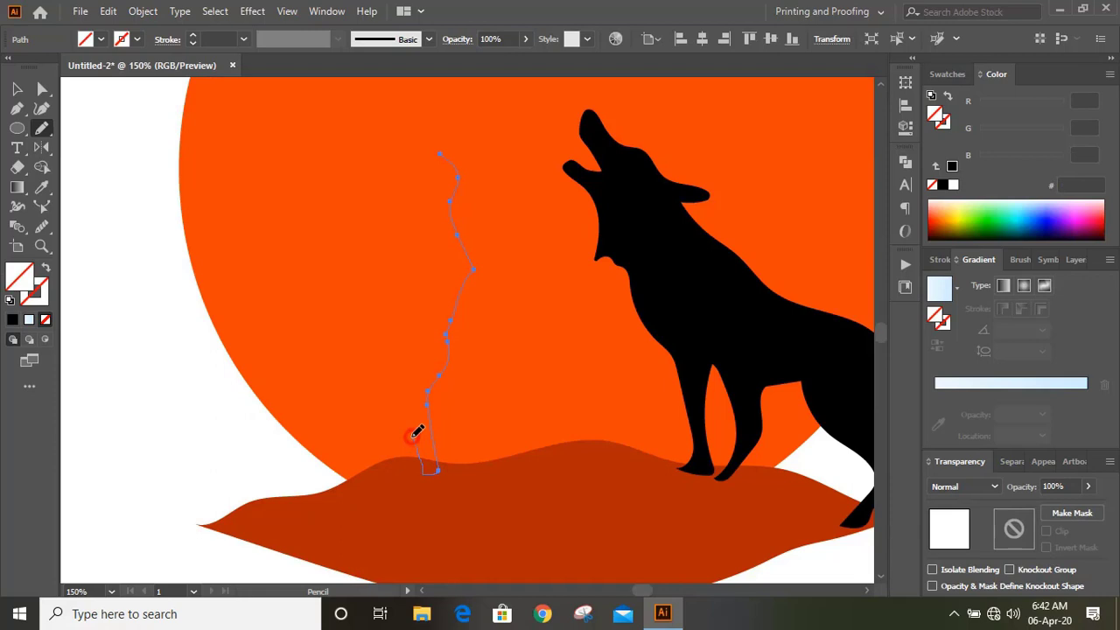
drag(415, 433, 381, 442)
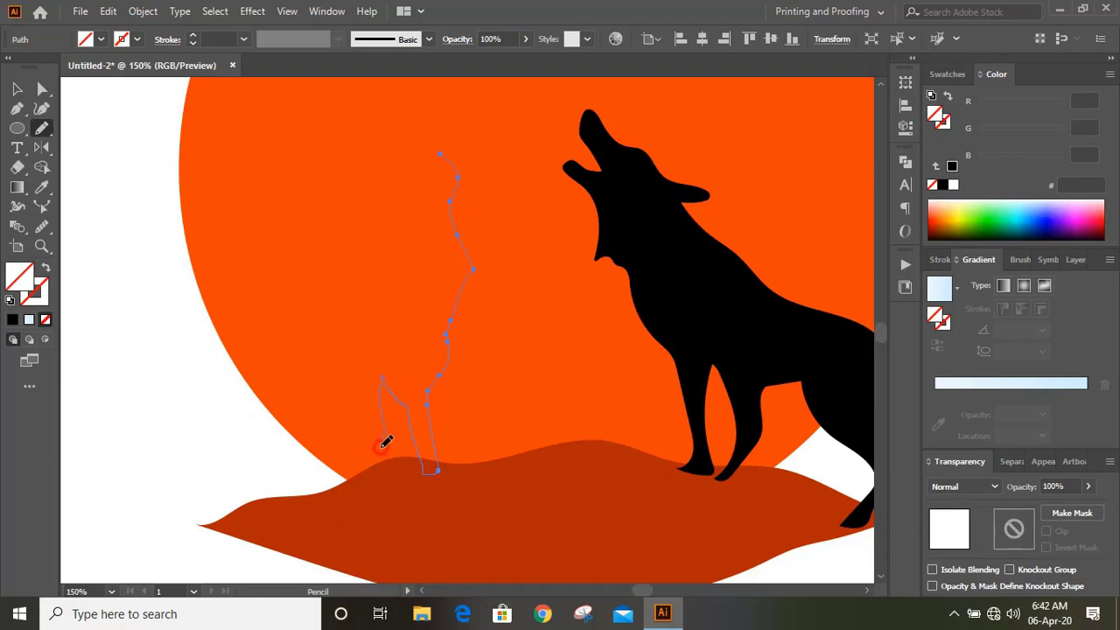
drag(385, 442, 366, 402)
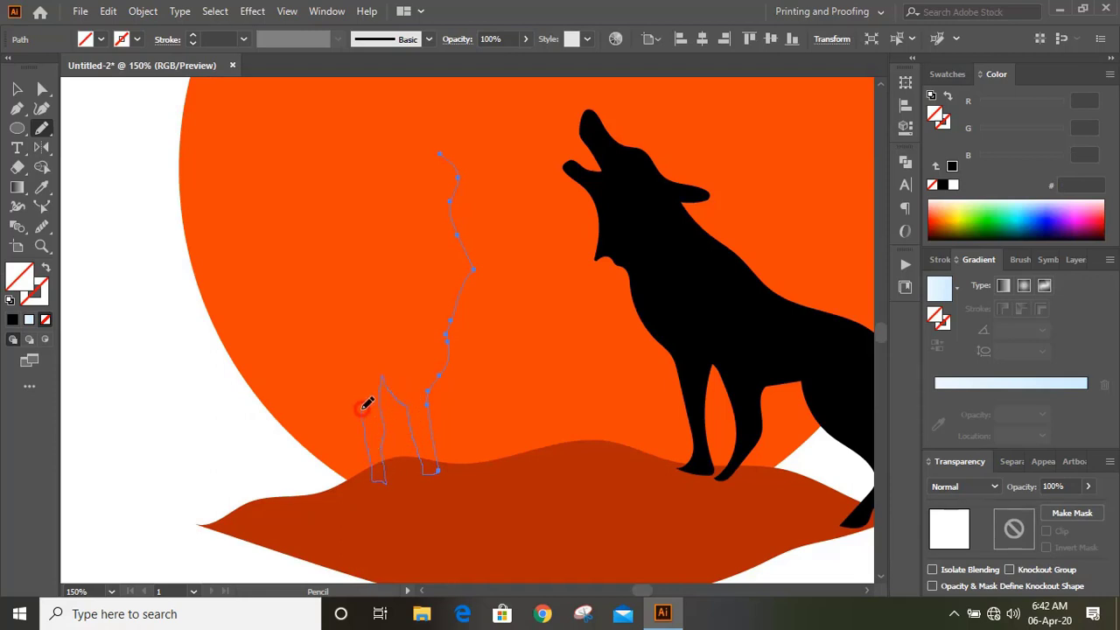
drag(368, 402, 271, 438)
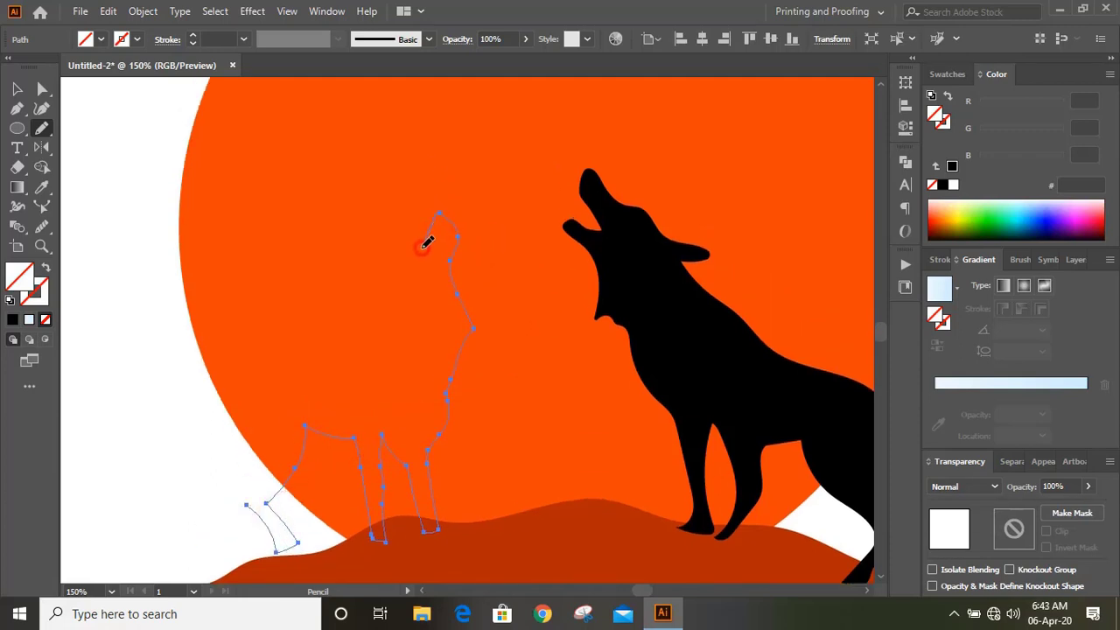
drag(429, 243, 389, 315)
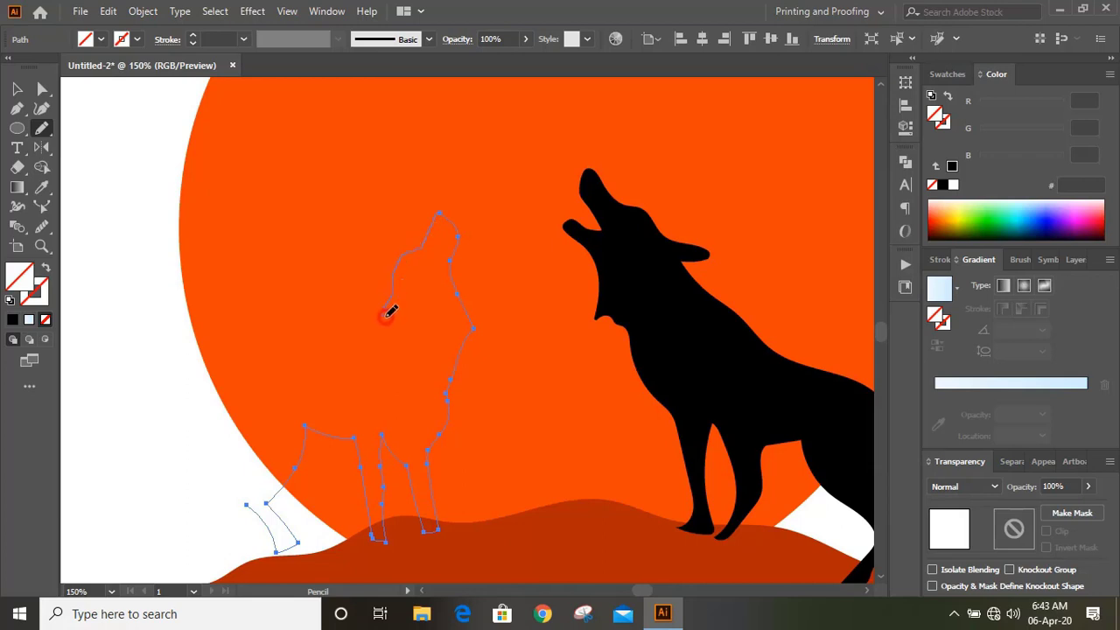
drag(389, 313, 256, 422)
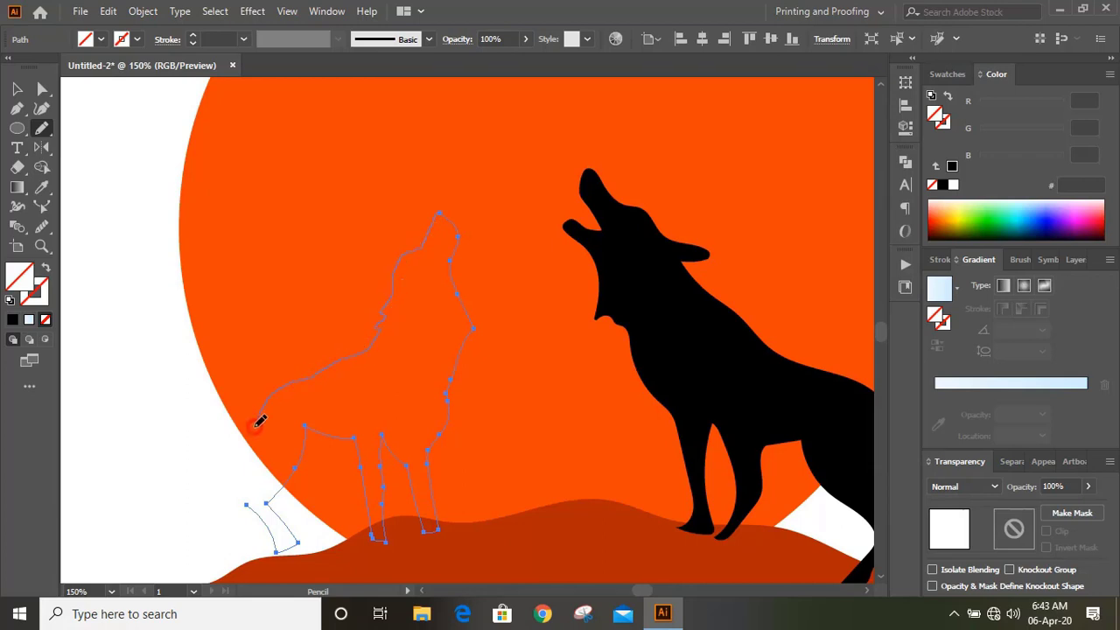
drag(258, 422, 179, 476)
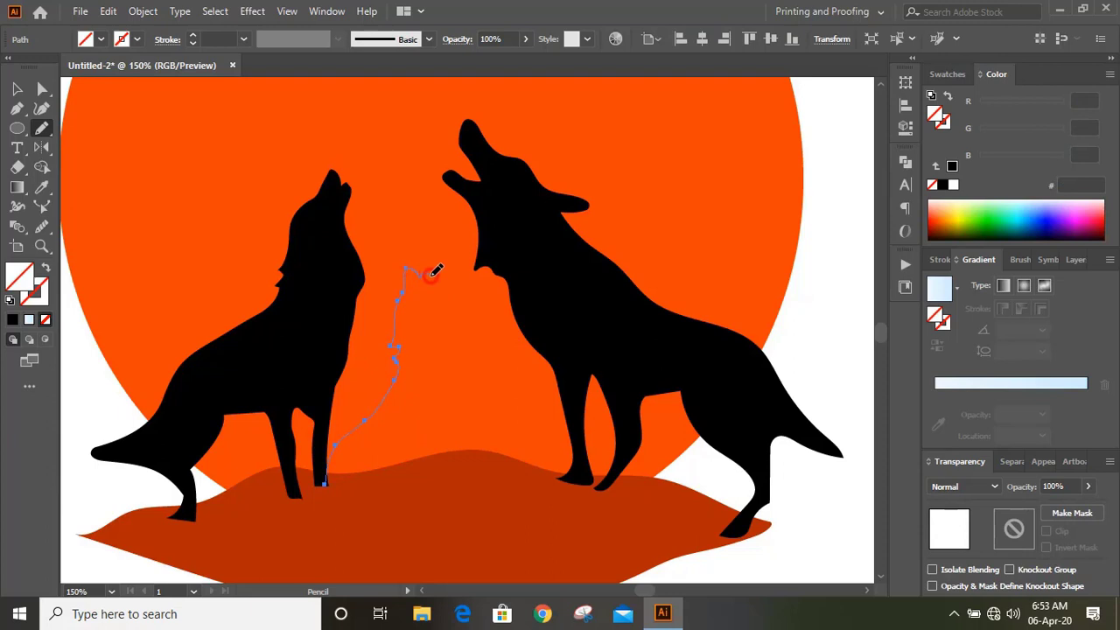
Step: Trace the small sitting wolf's raised head outline between the two howling wolves
drag(420, 271, 446, 323)
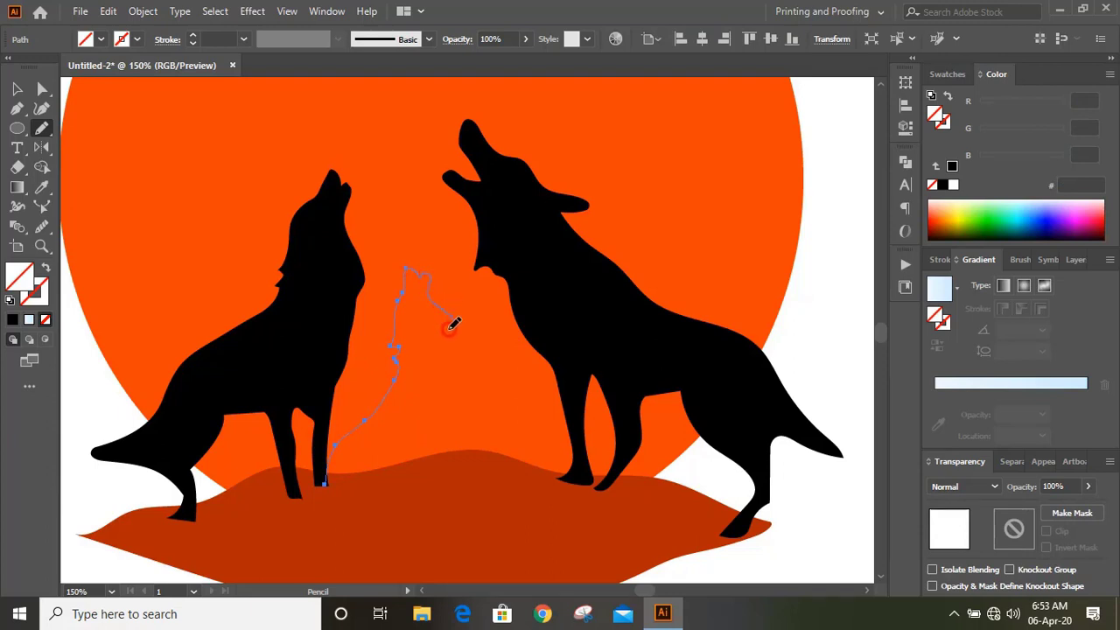
drag(451, 325, 454, 425)
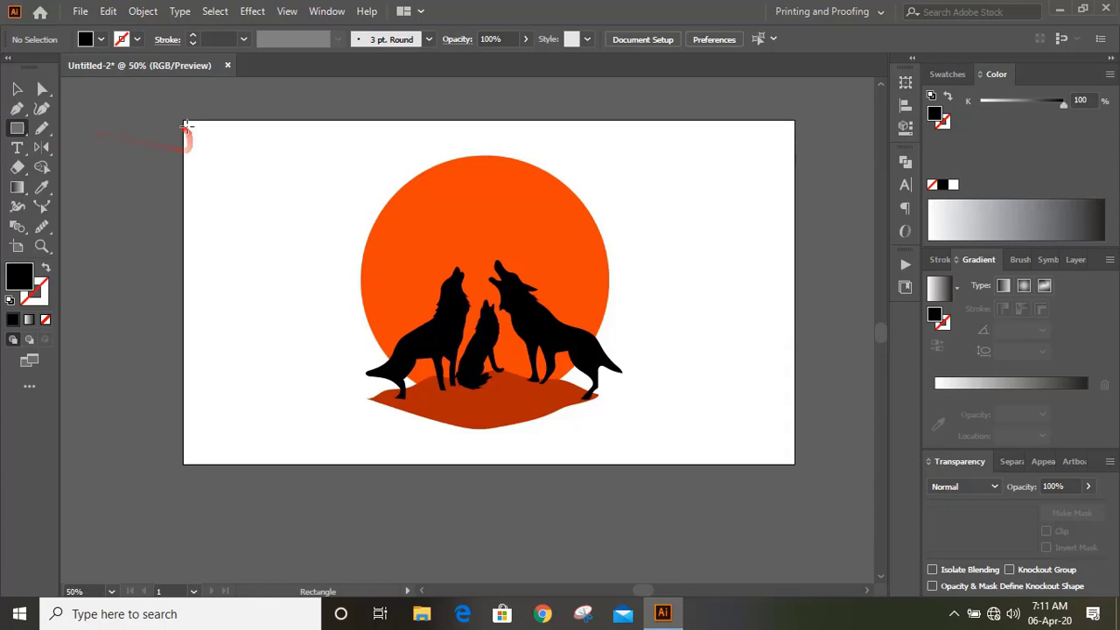
Step: Draw an artboard-covering rectangle and send it to the back via the right-click menu
drag(184, 122, 790, 462)
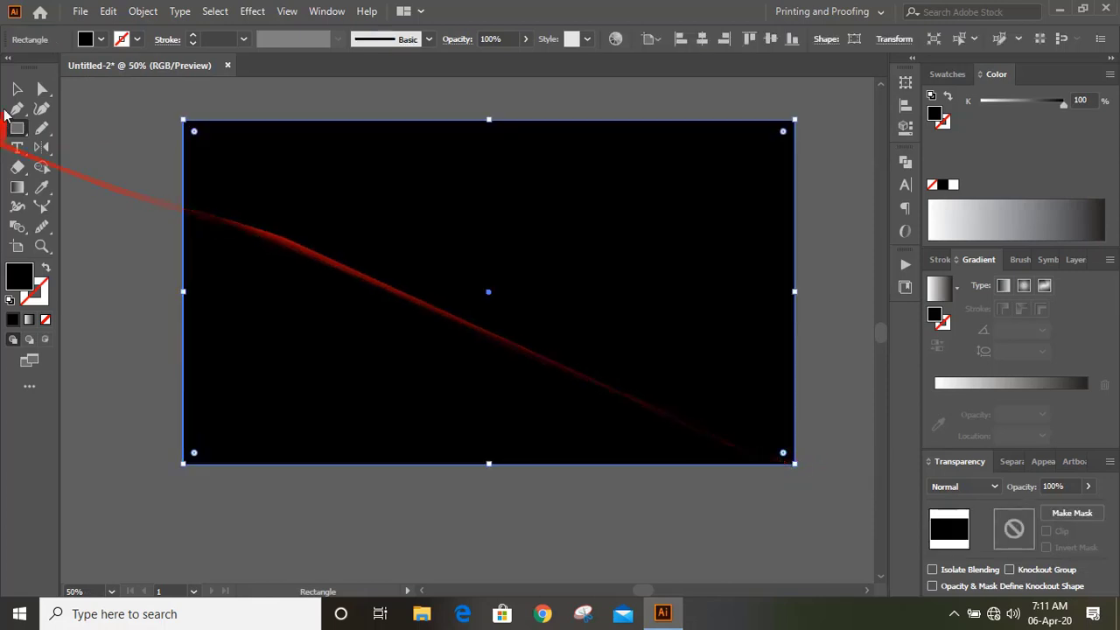
right_click(488, 291)
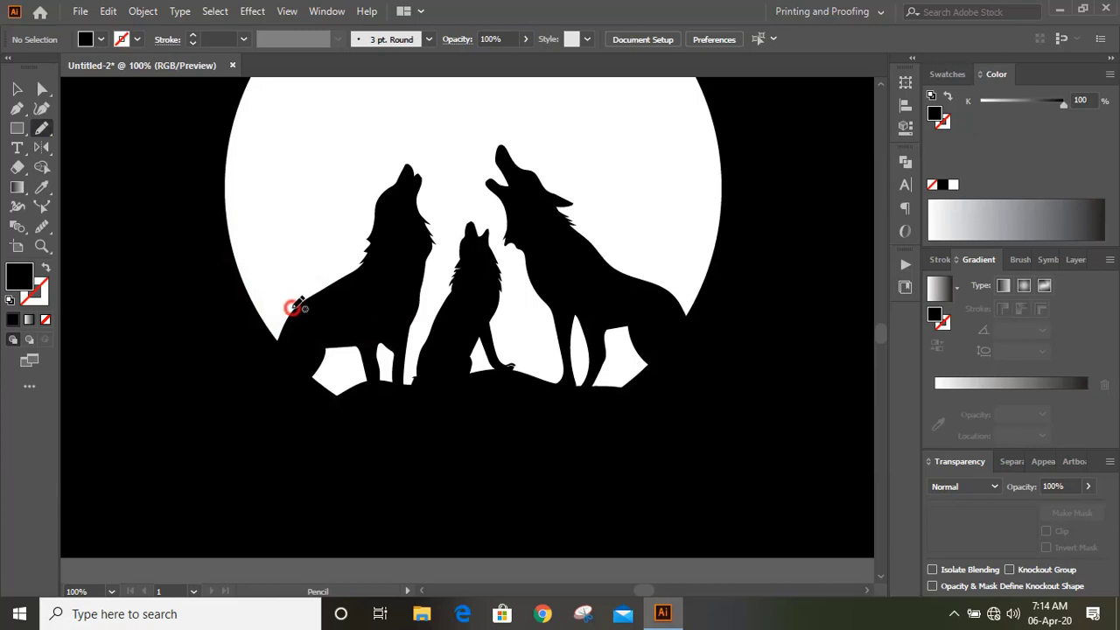
Step: Pencil a sliver shape along the left wolf's tail and give it a white fill
drag(302, 306, 256, 347)
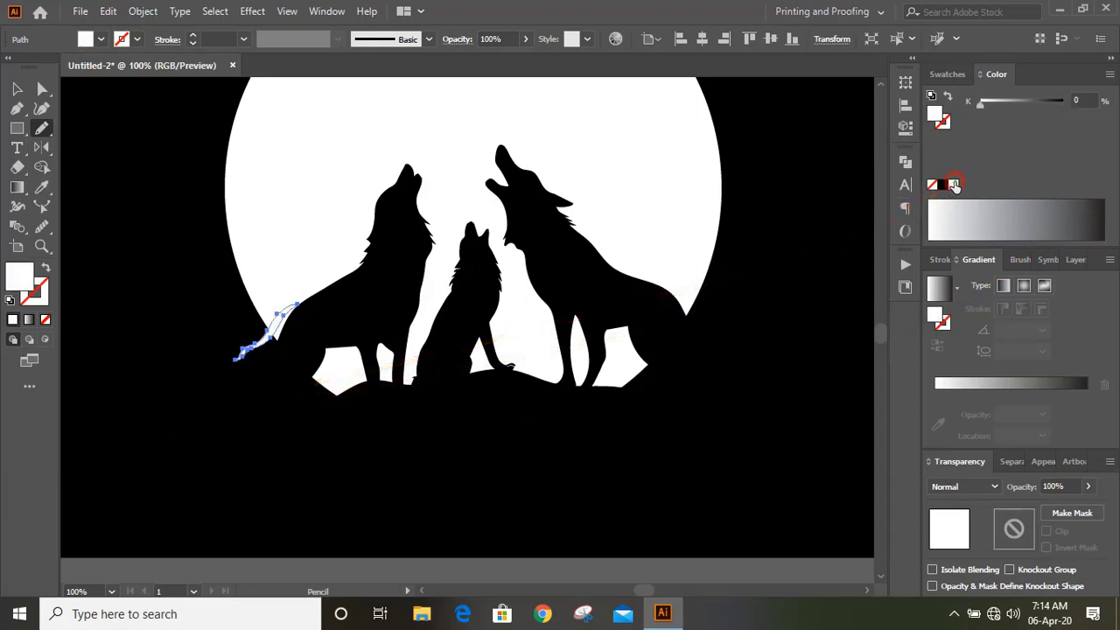
click(15, 90)
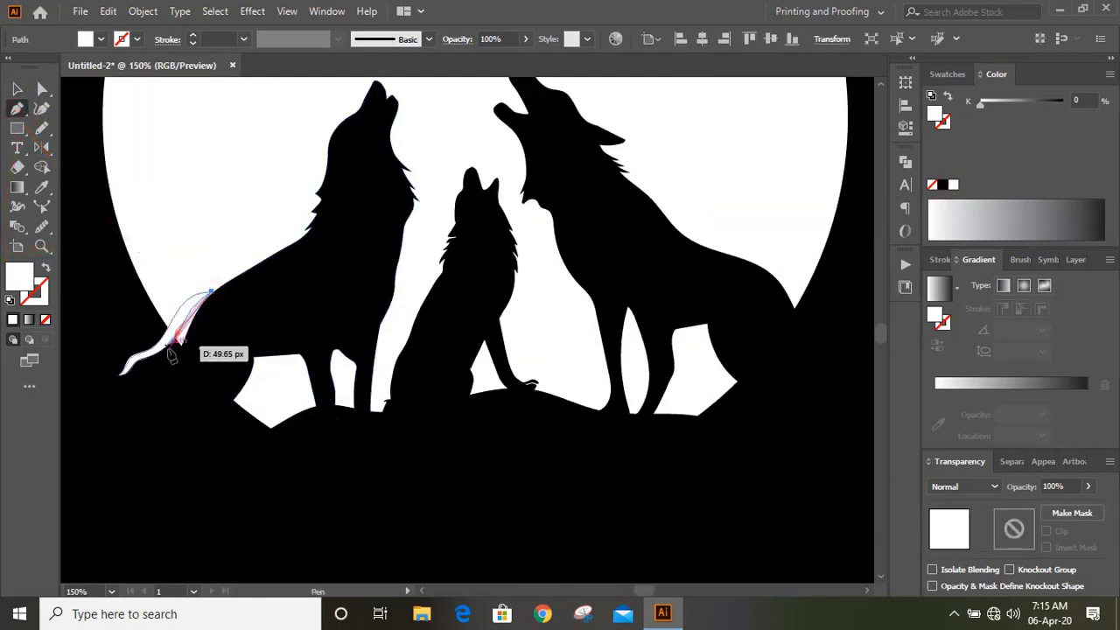
Step: Adjust the white tail shape's anchor handles with the Pen tool
click(168, 358)
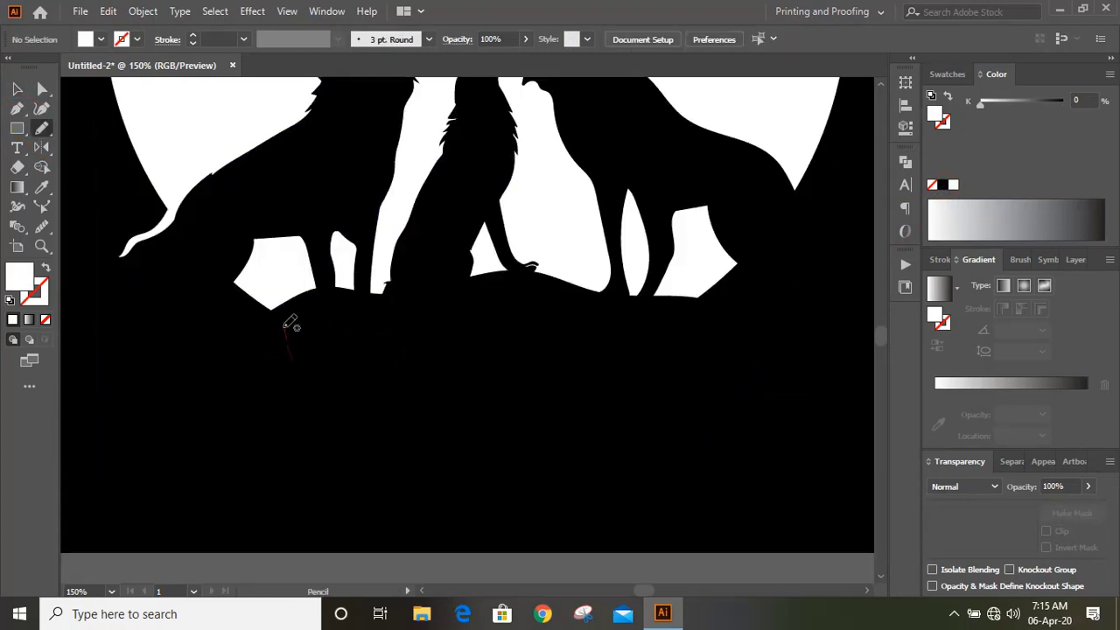
Step: Pencil wavy white highlights on the ground under the left, small and right wolves
drag(289, 328, 315, 289)
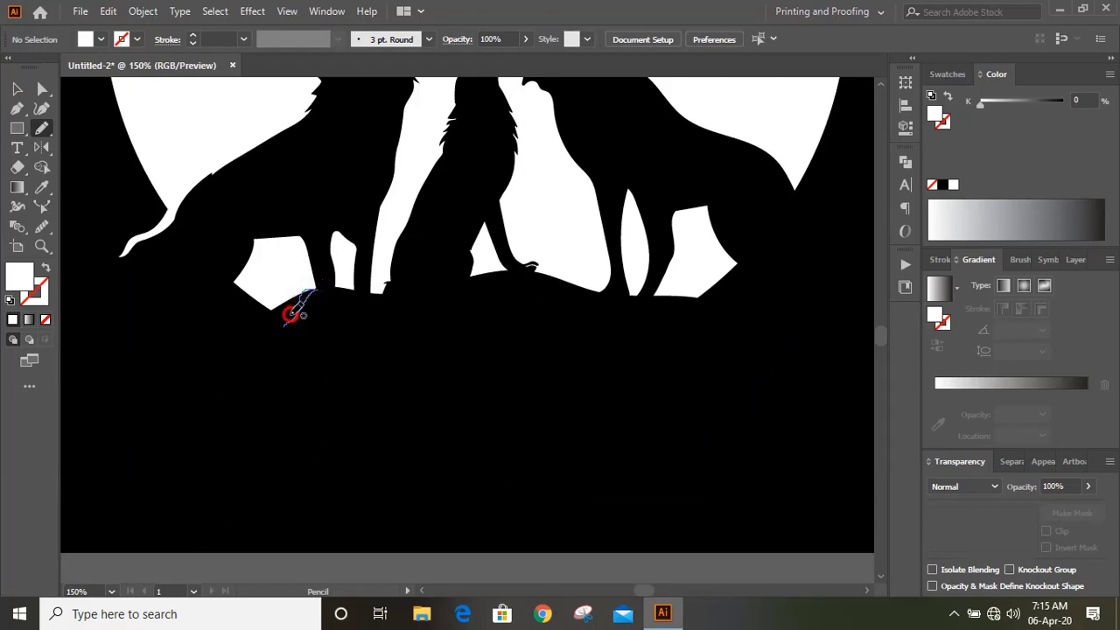
drag(310, 284, 282, 325)
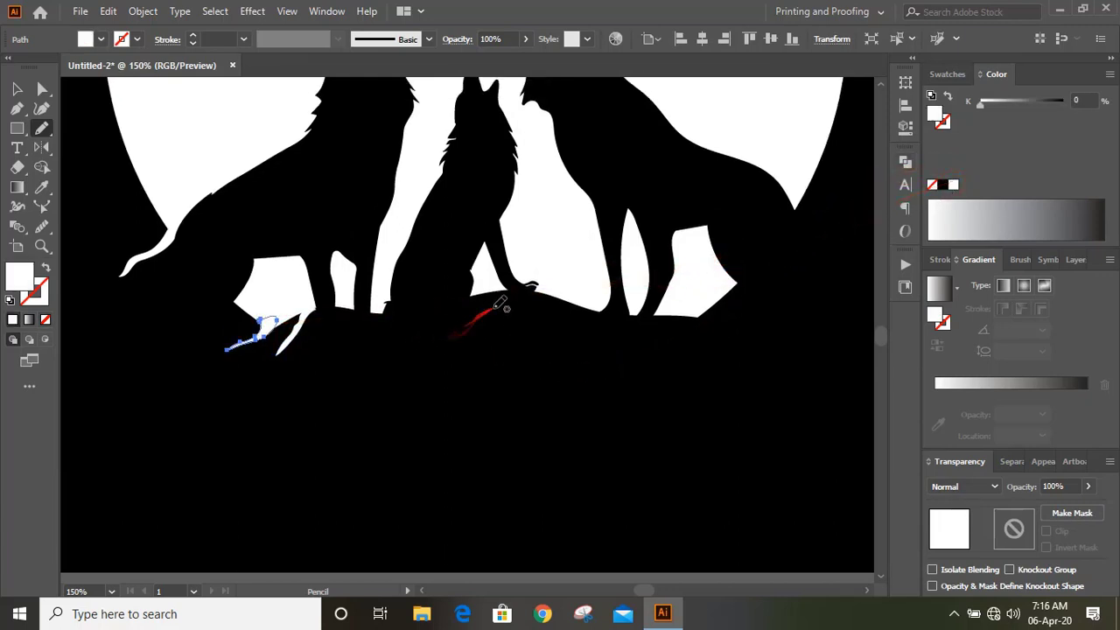
drag(499, 306, 461, 335)
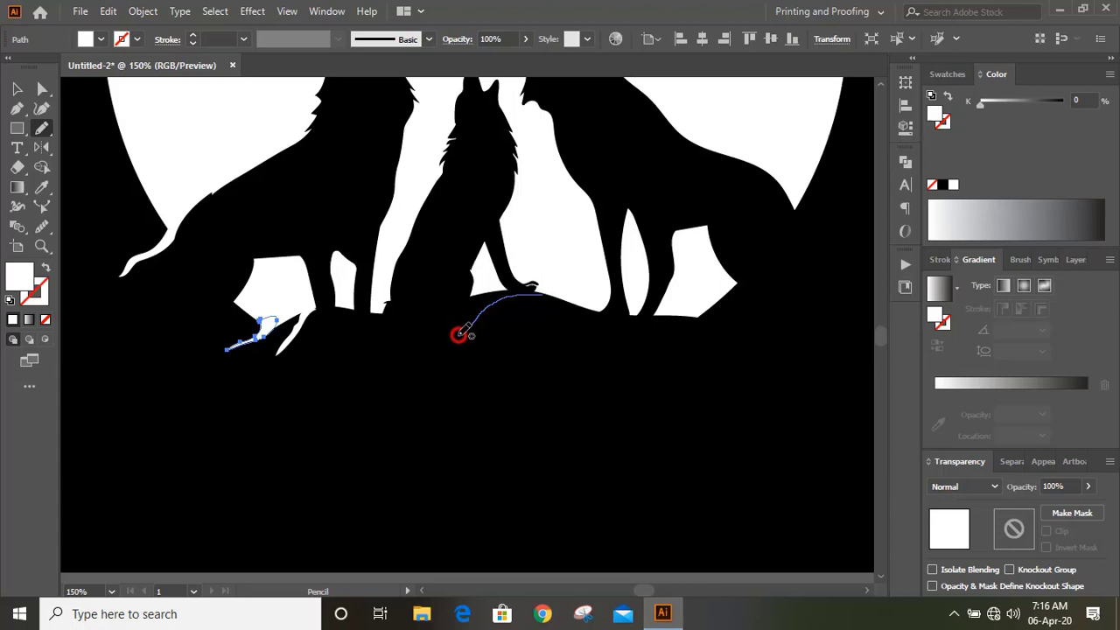
drag(459, 337, 551, 287)
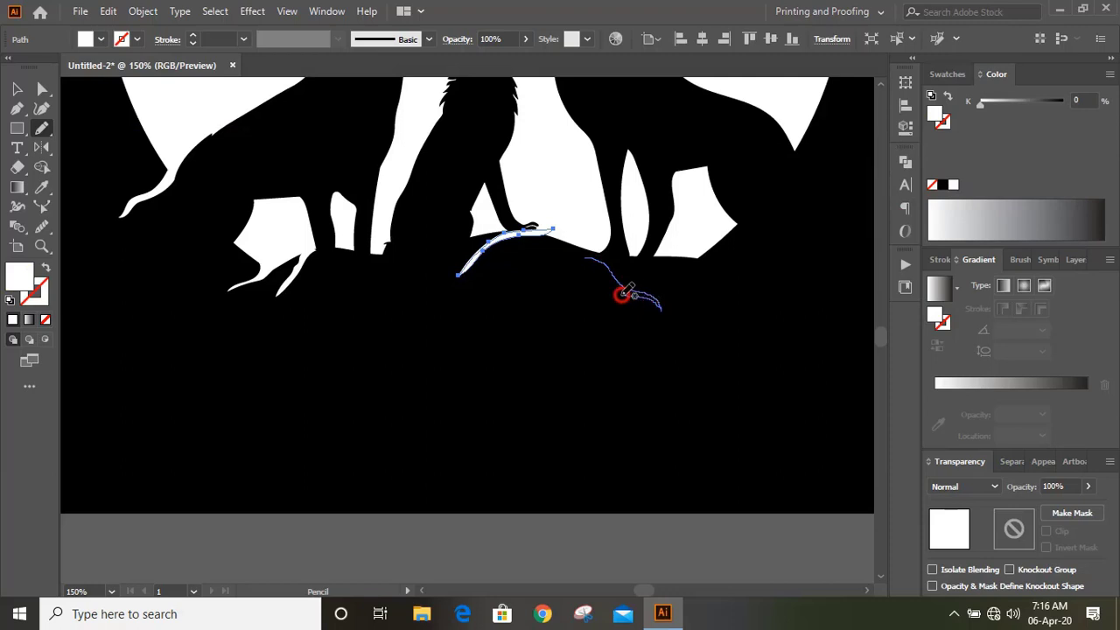
drag(621, 293, 835, 254)
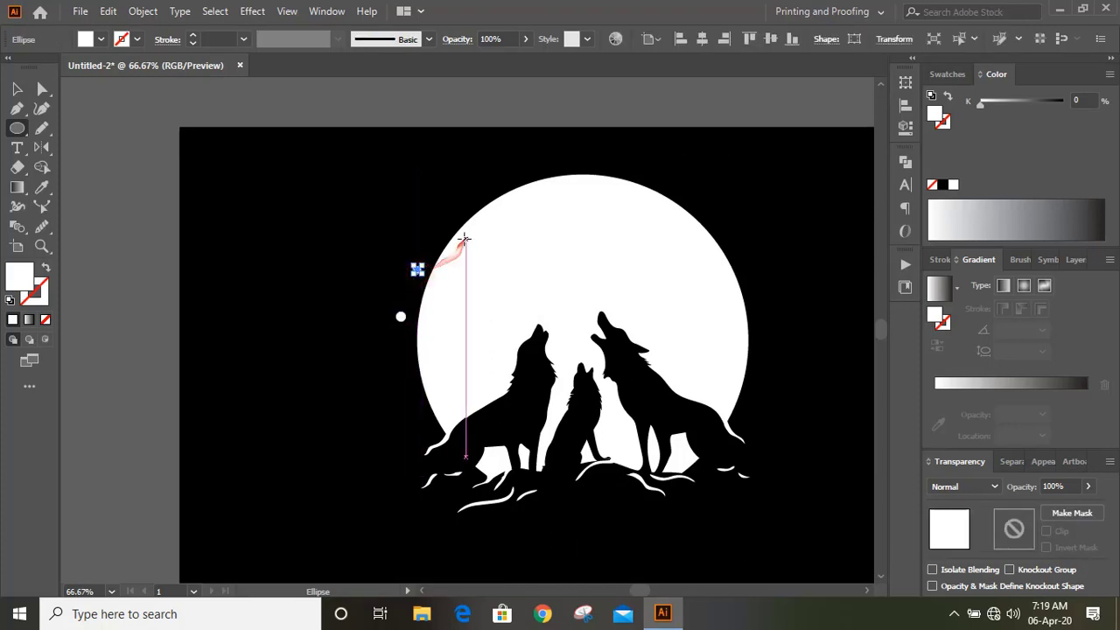
Step: Draw a small white star dot beside the moon with the Ellipse tool
drag(463, 240, 588, 154)
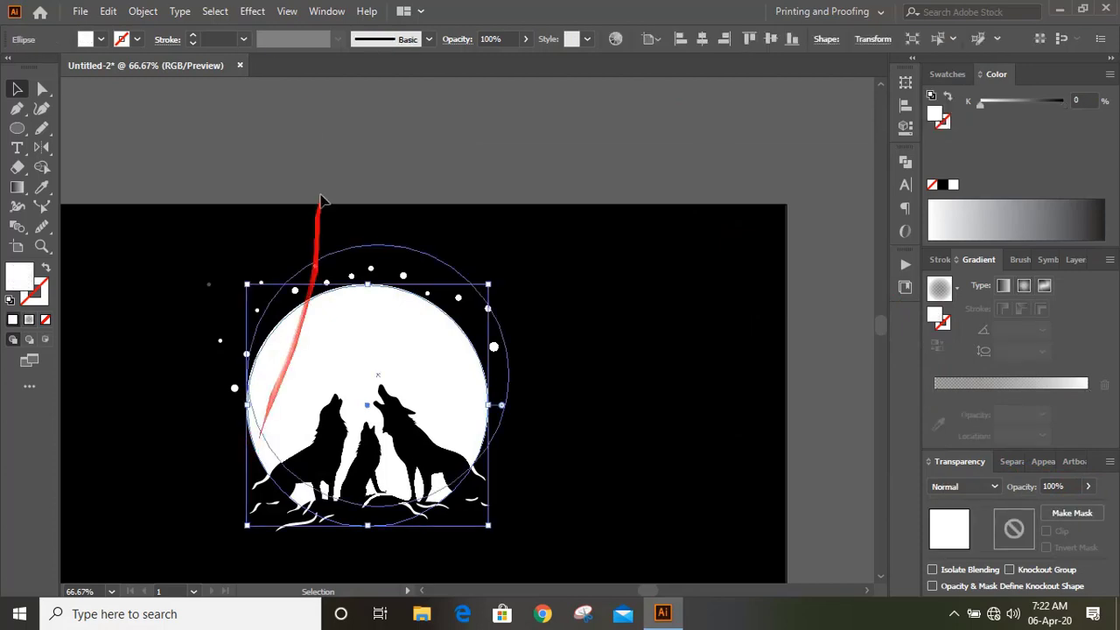
Step: Paste a copy of the moon in place and apply a 30 px Gaussian Blur
click(108, 11)
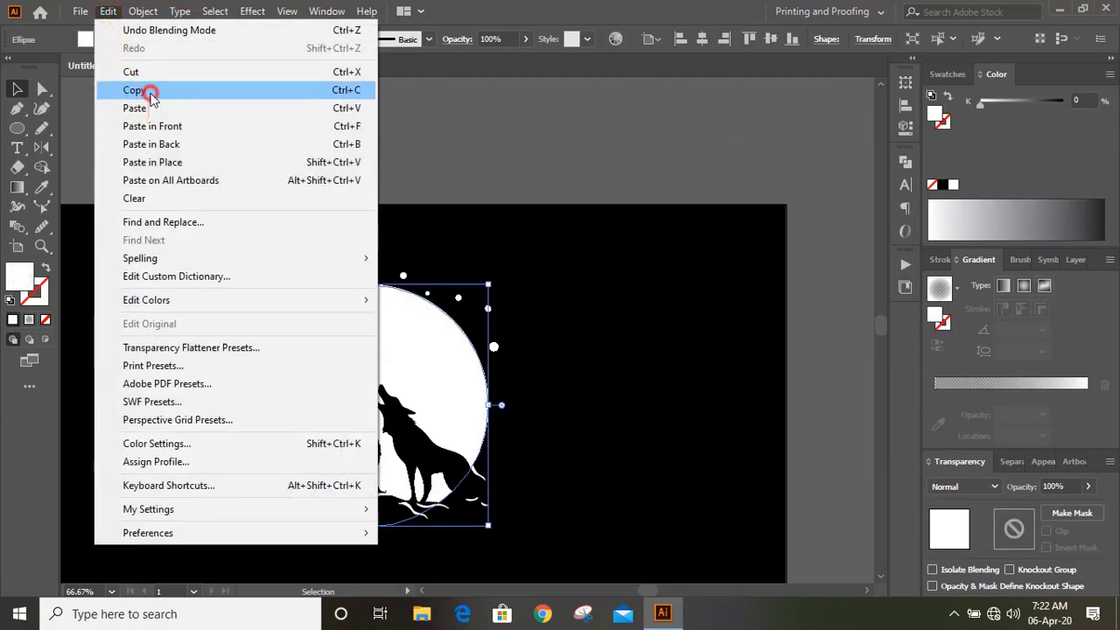
mouse_move(181, 161)
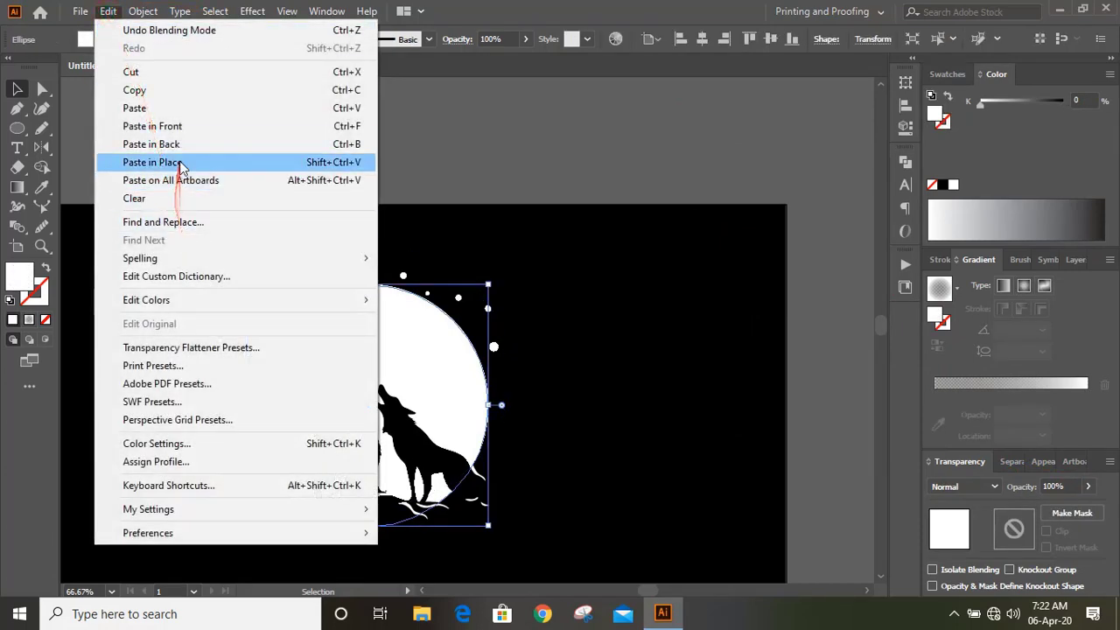
click(251, 10)
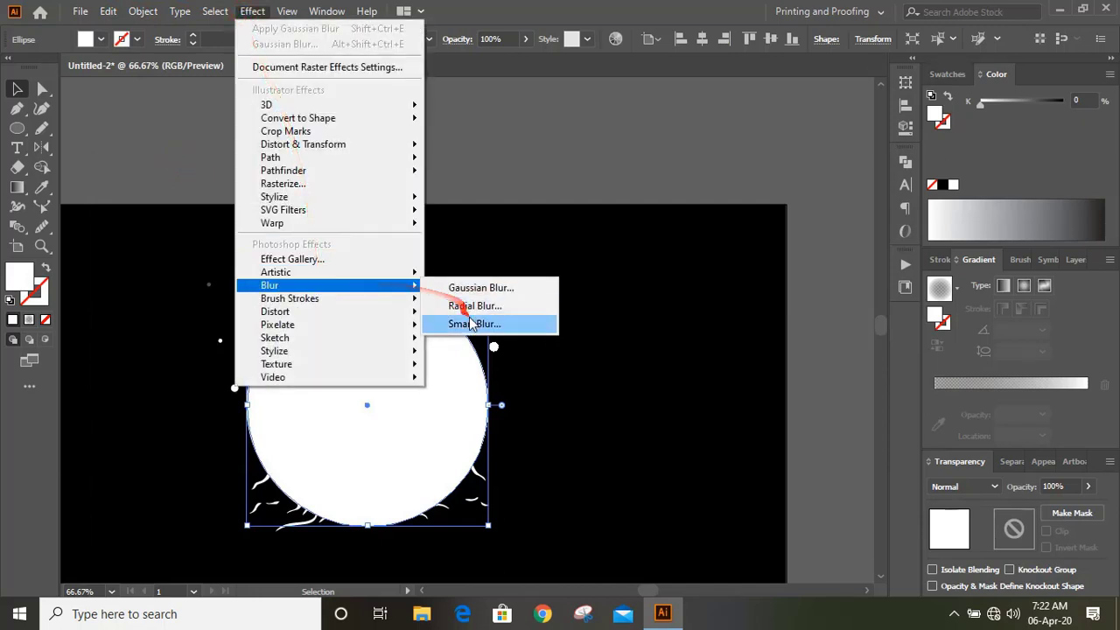
click(479, 287)
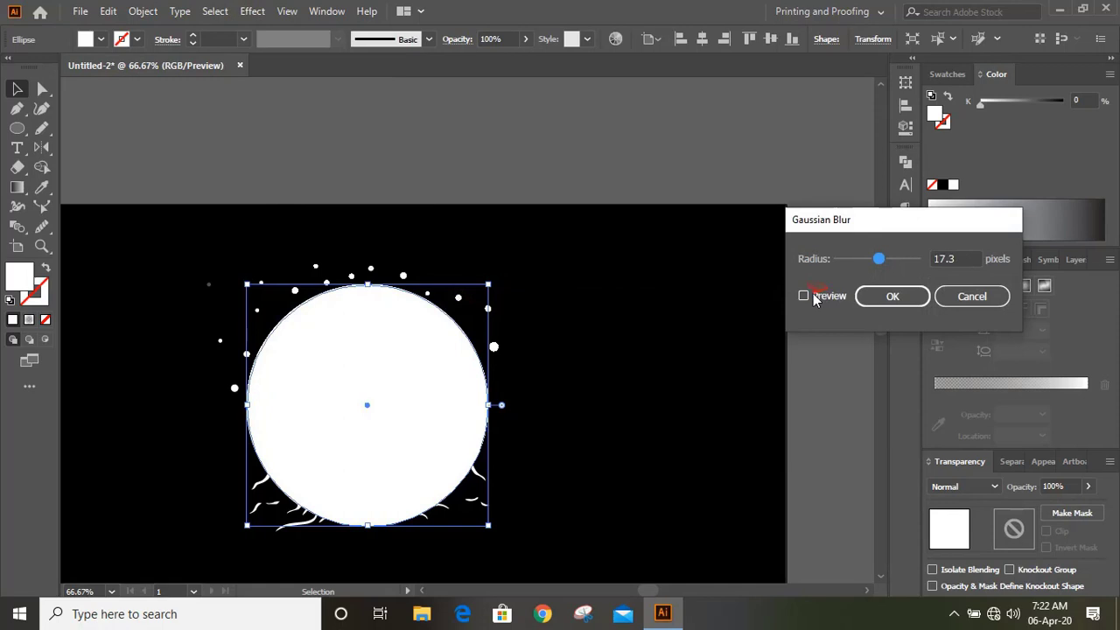
click(803, 295)
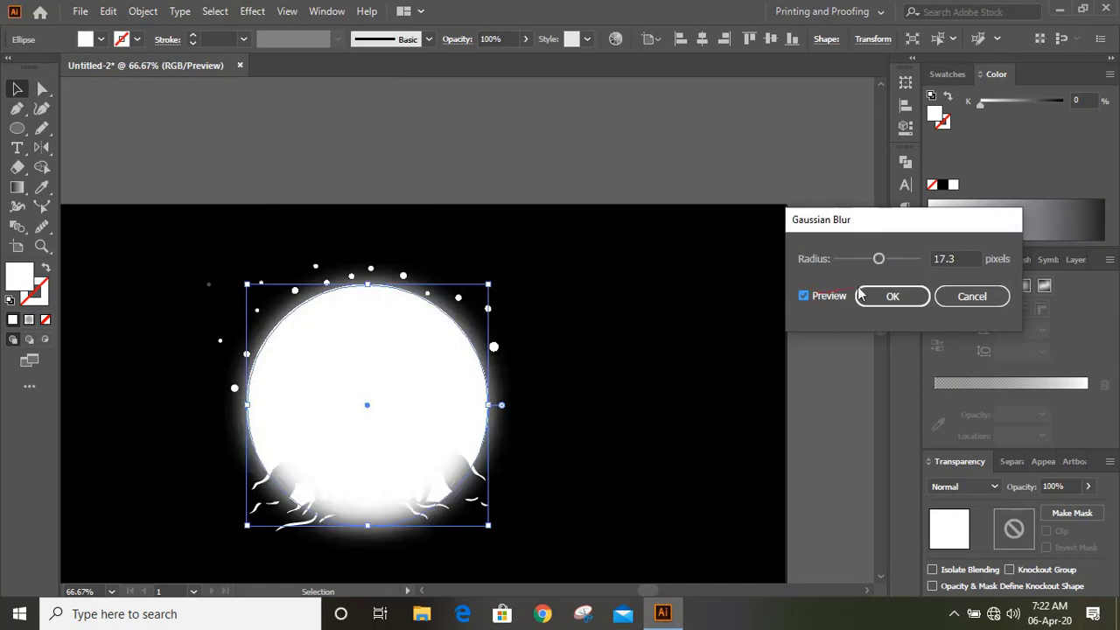
drag(878, 259, 883, 258)
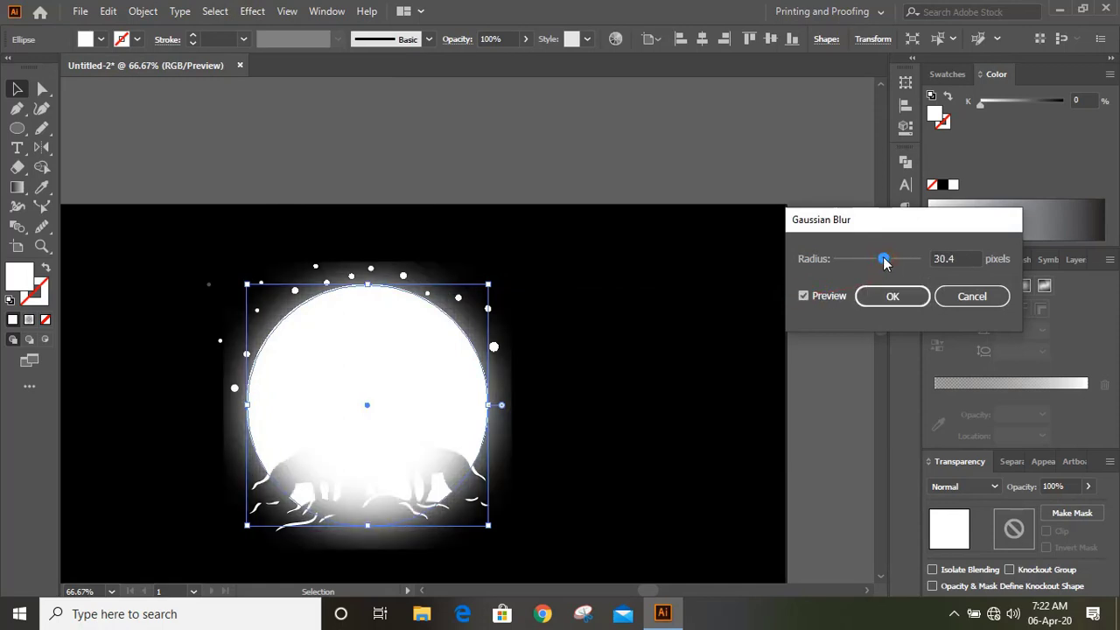
drag(884, 259, 879, 259)
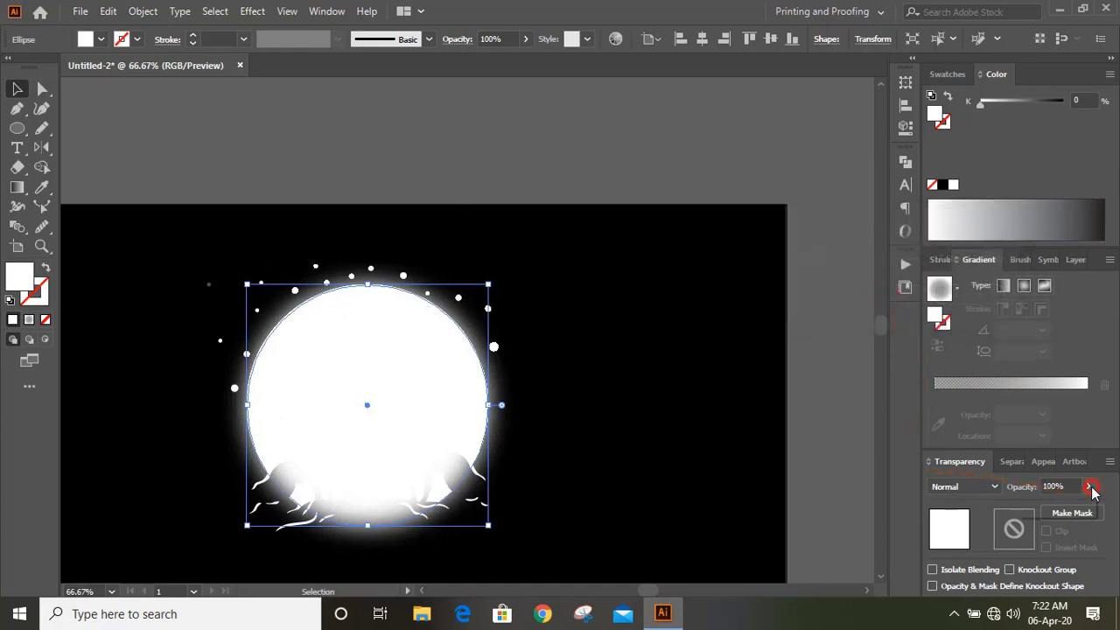
Step: Set the blurred moon copy to Screen blend mode at about 7% opacity
click(963, 486)
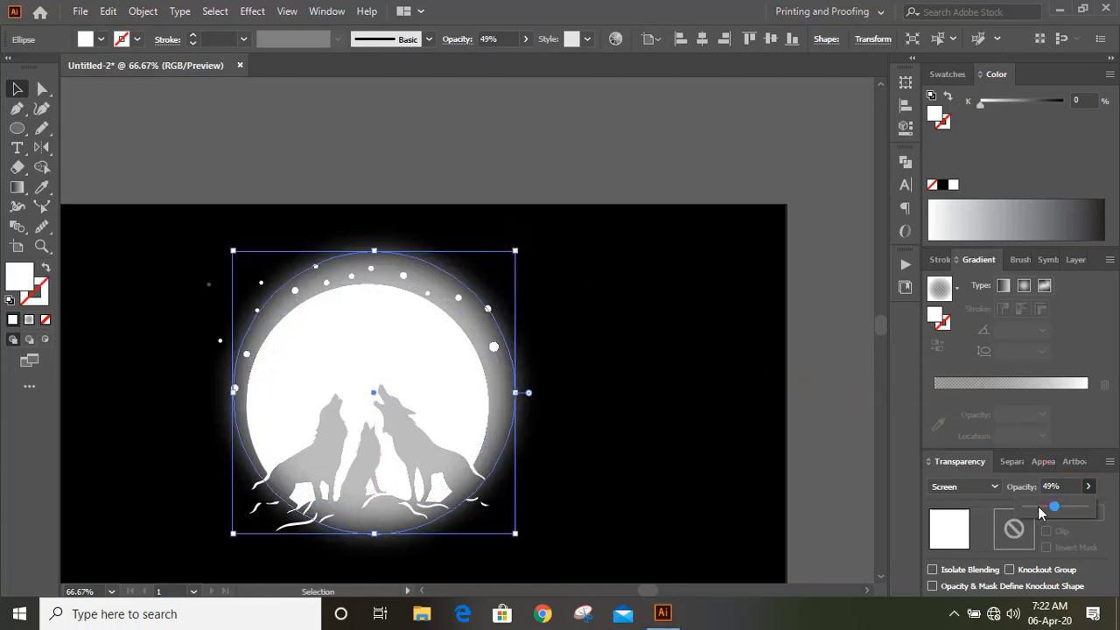
drag(1053, 506, 1030, 508)
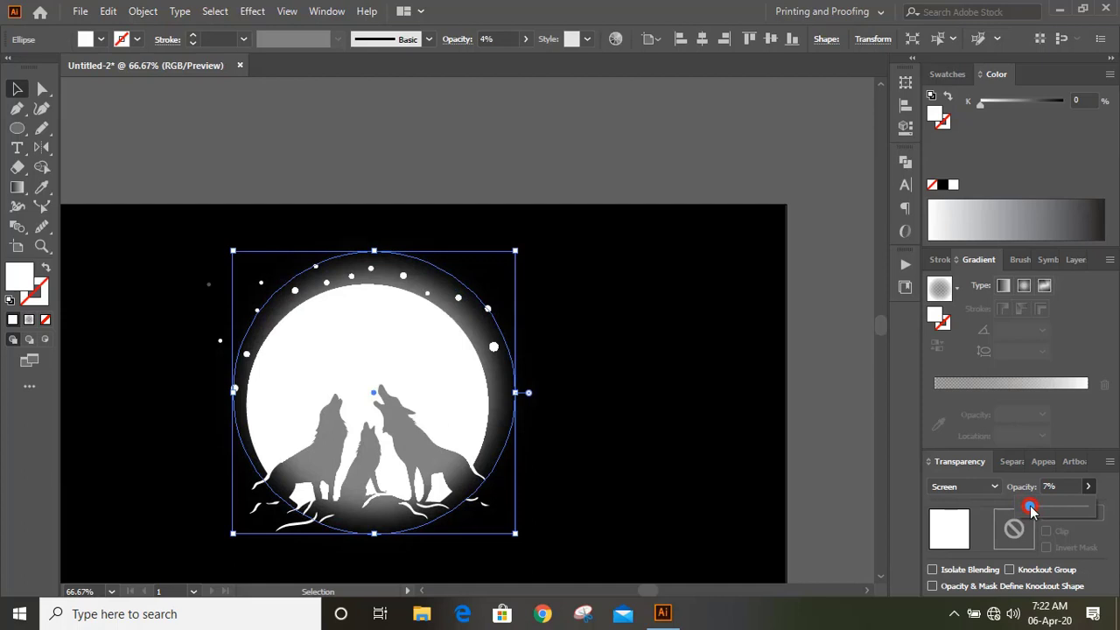
drag(1029, 507, 1030, 508)
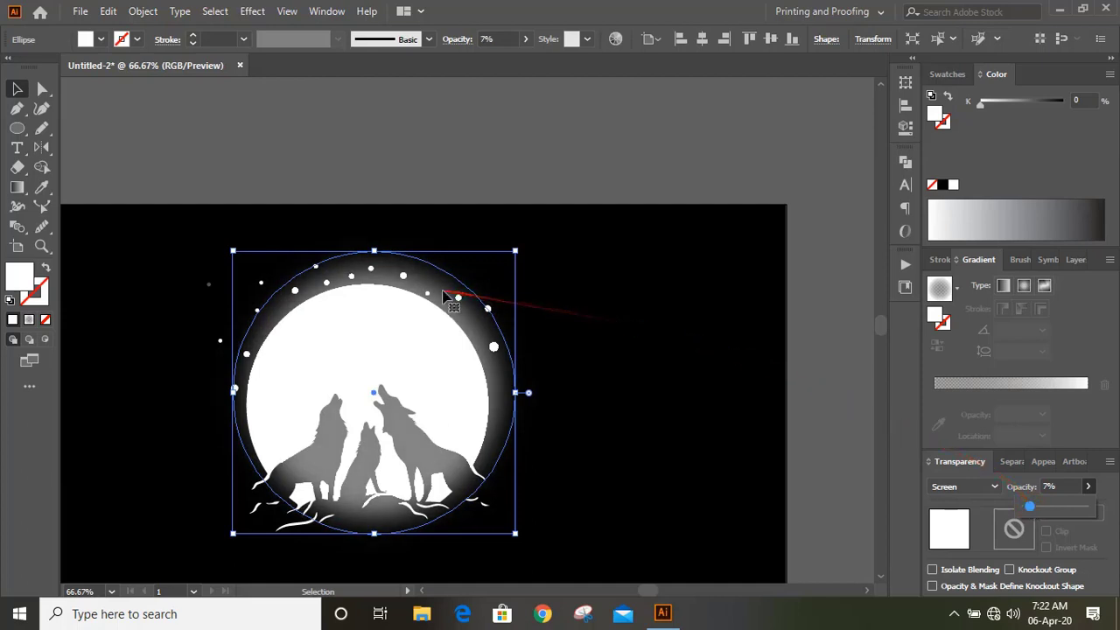
drag(1028, 505, 1032, 505)
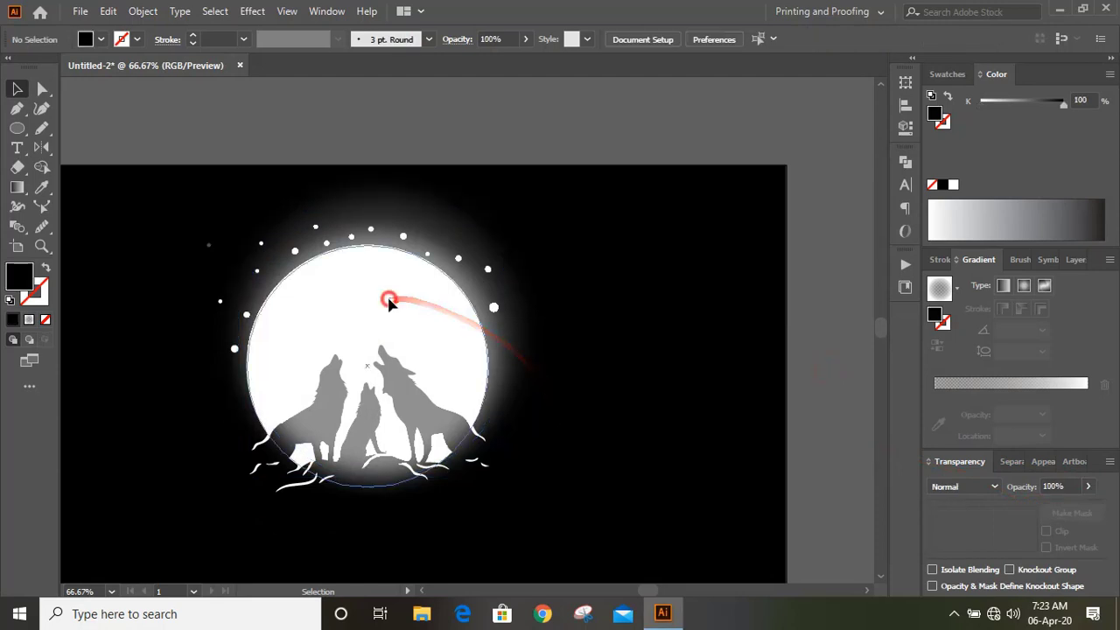
Step: Zoom in and pencil three irregular black crater shapes onto the moon
click(143, 11)
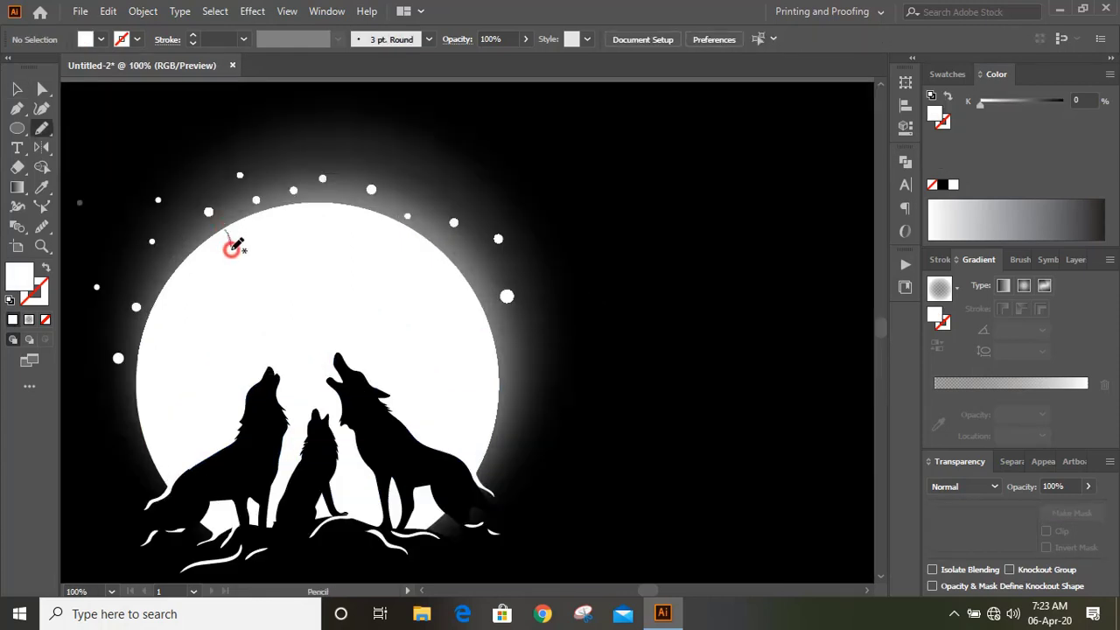
drag(232, 240, 267, 288)
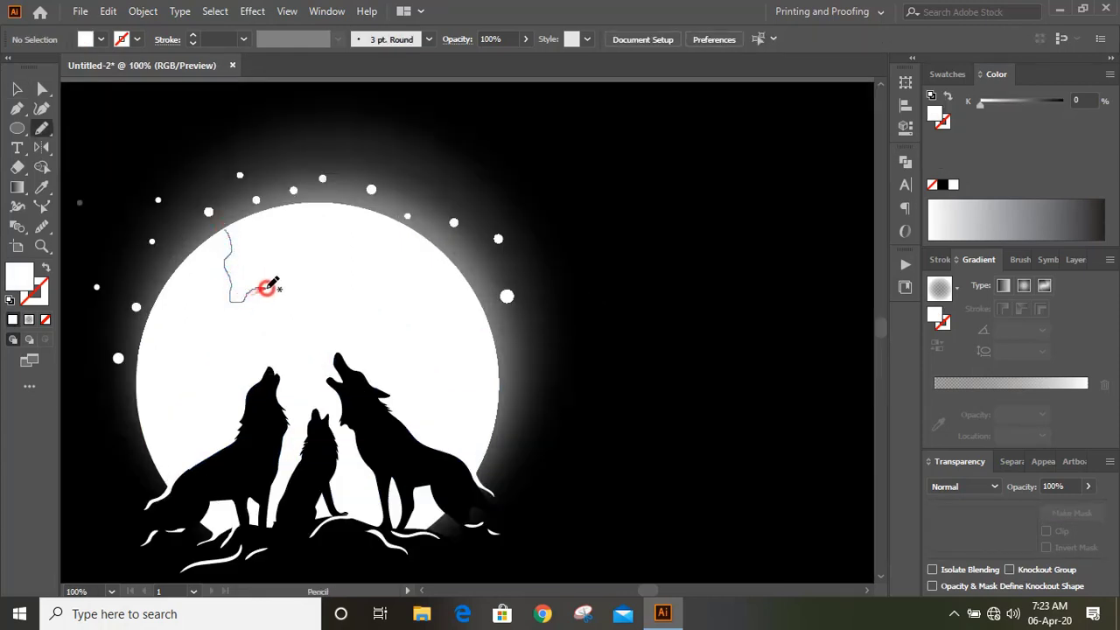
drag(262, 288, 368, 438)
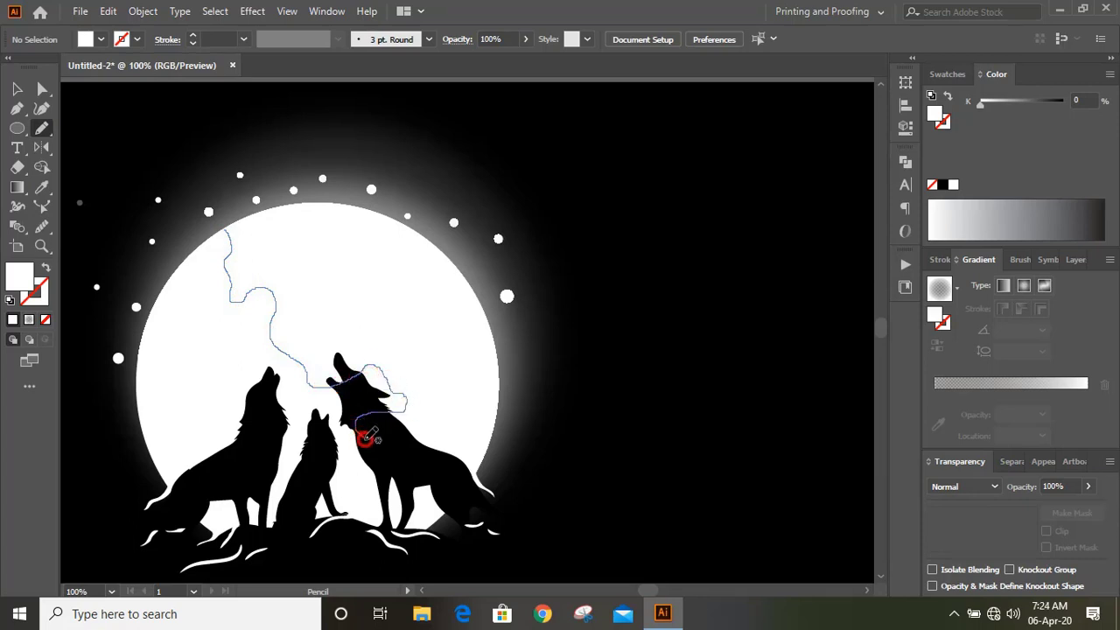
drag(368, 437, 175, 280)
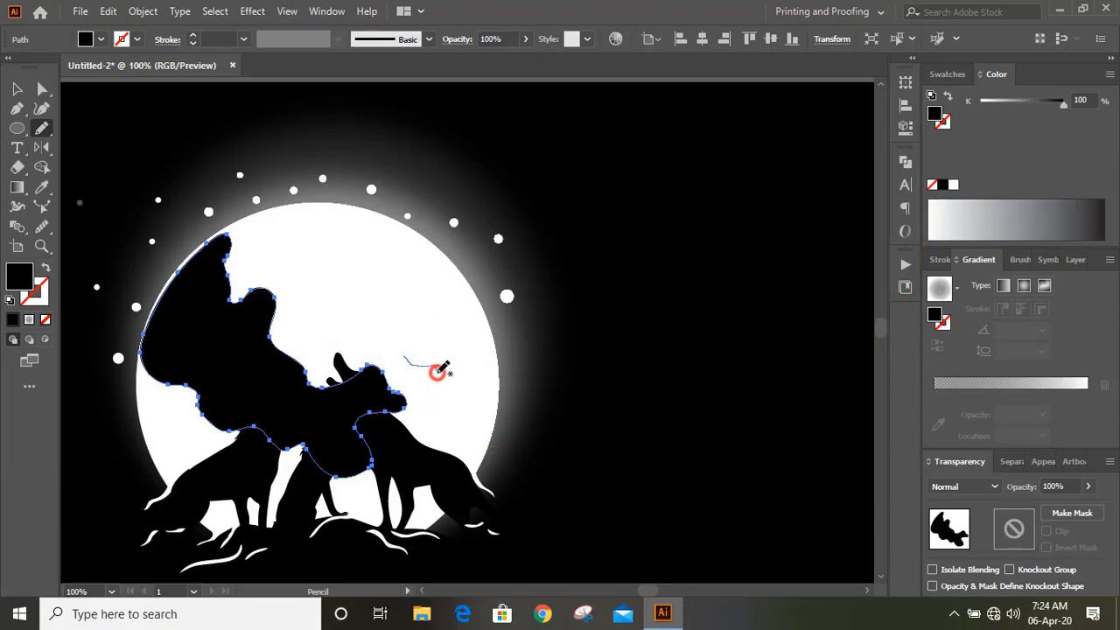
drag(437, 368, 392, 354)
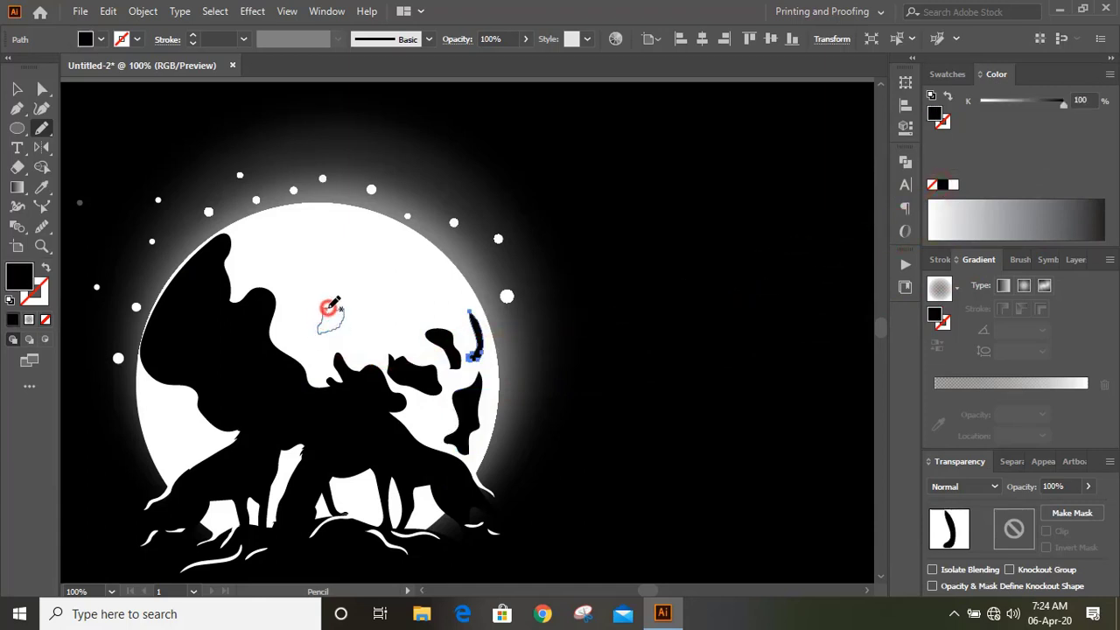
drag(332, 310, 174, 428)
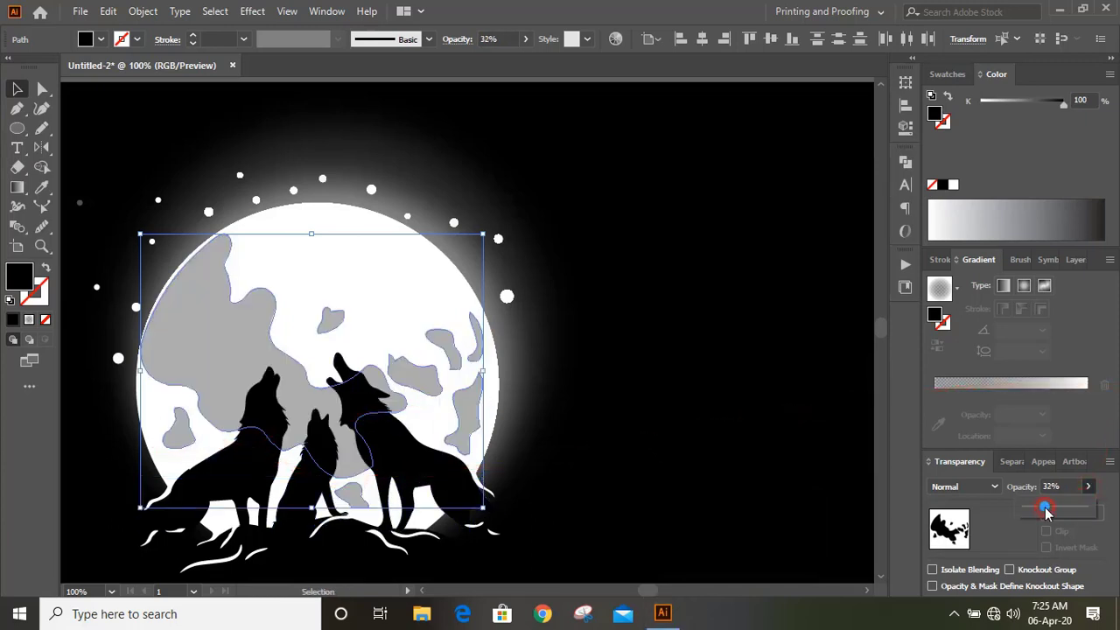
Step: Lower the craters' opacity to 21% and apply a 7 px Gaussian Blur
drag(1046, 509, 1033, 509)
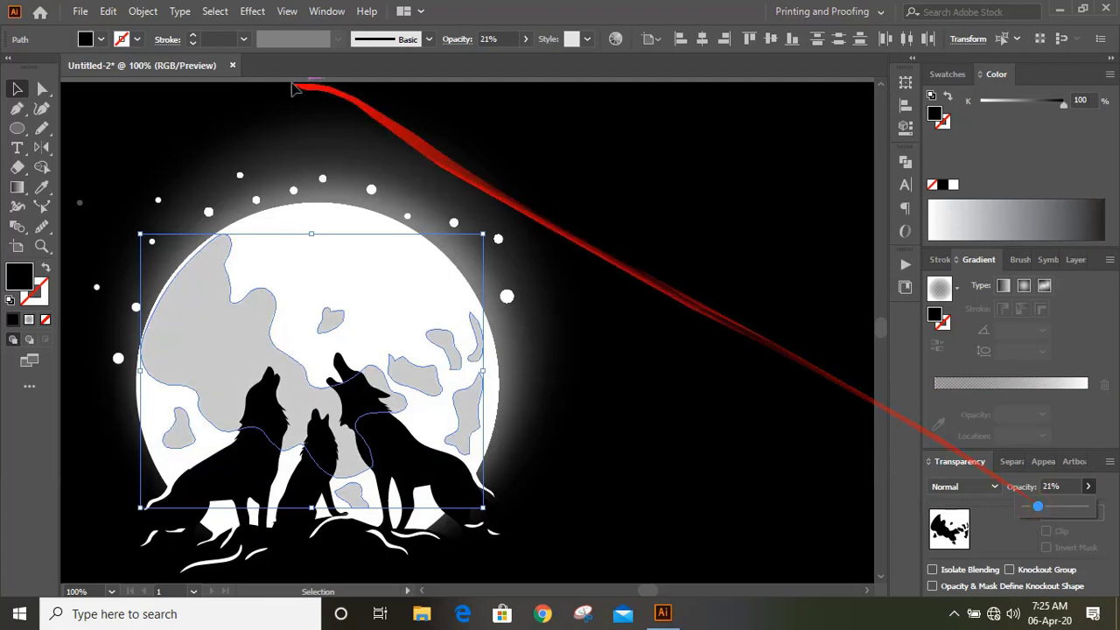
click(252, 11)
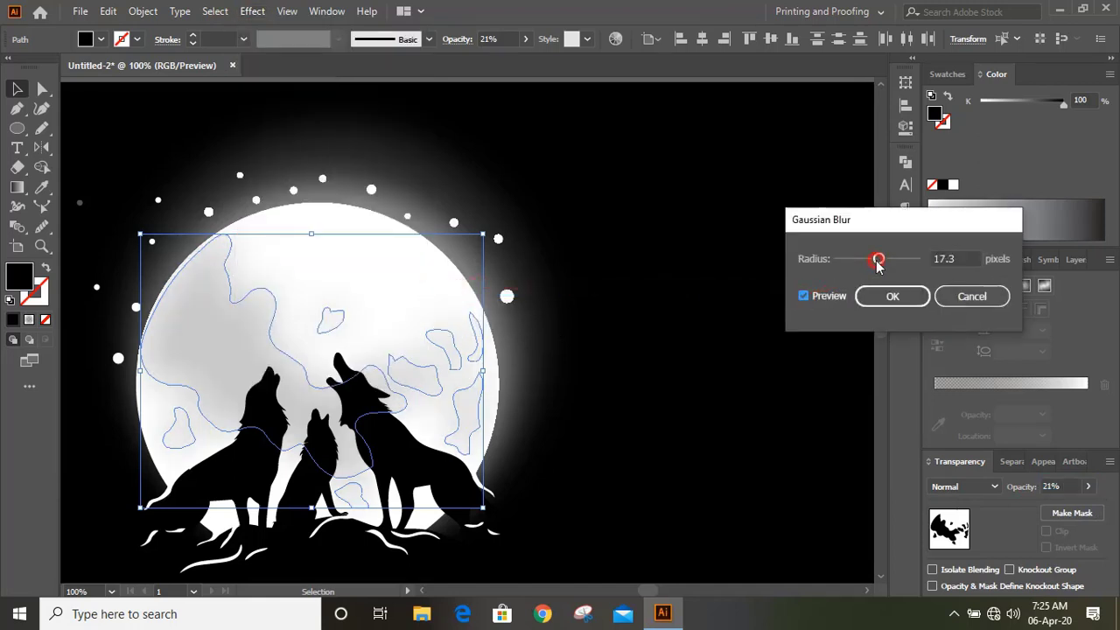
drag(879, 259, 868, 259)
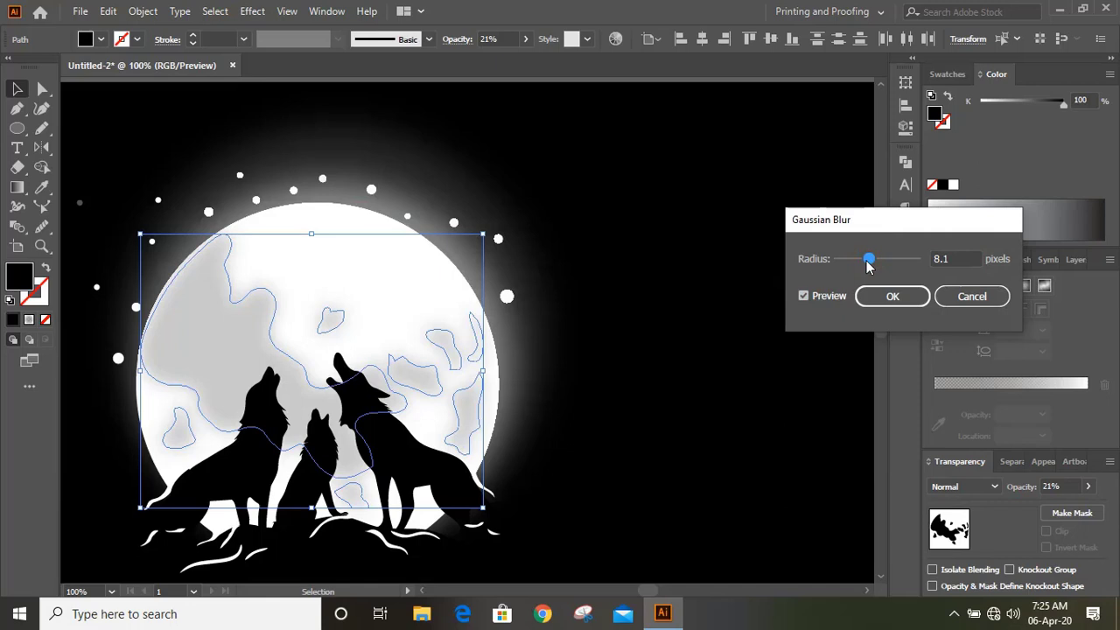
drag(868, 258, 864, 258)
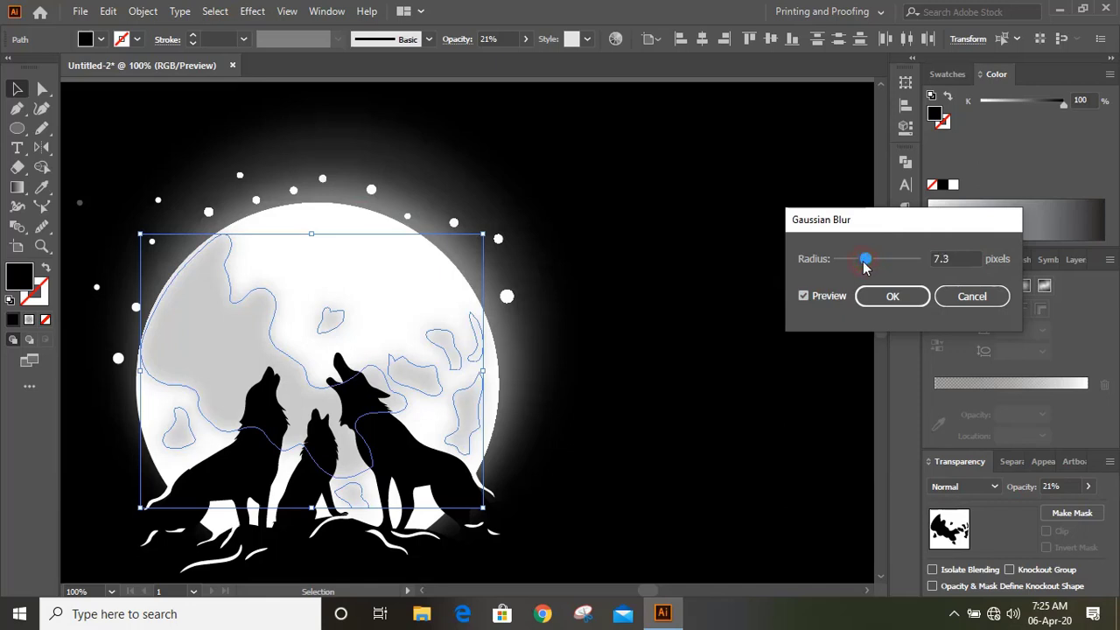
click(892, 296)
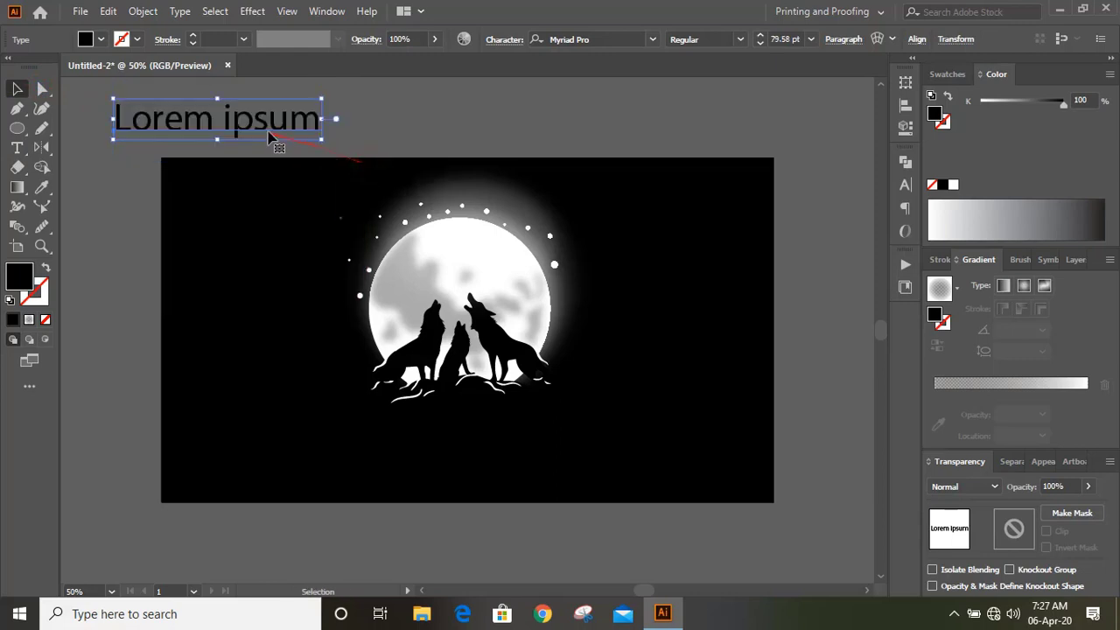
Step: Move the placeholder text below the moon and type 'BLACKWOLVES' in white
drag(217, 118, 483, 440)
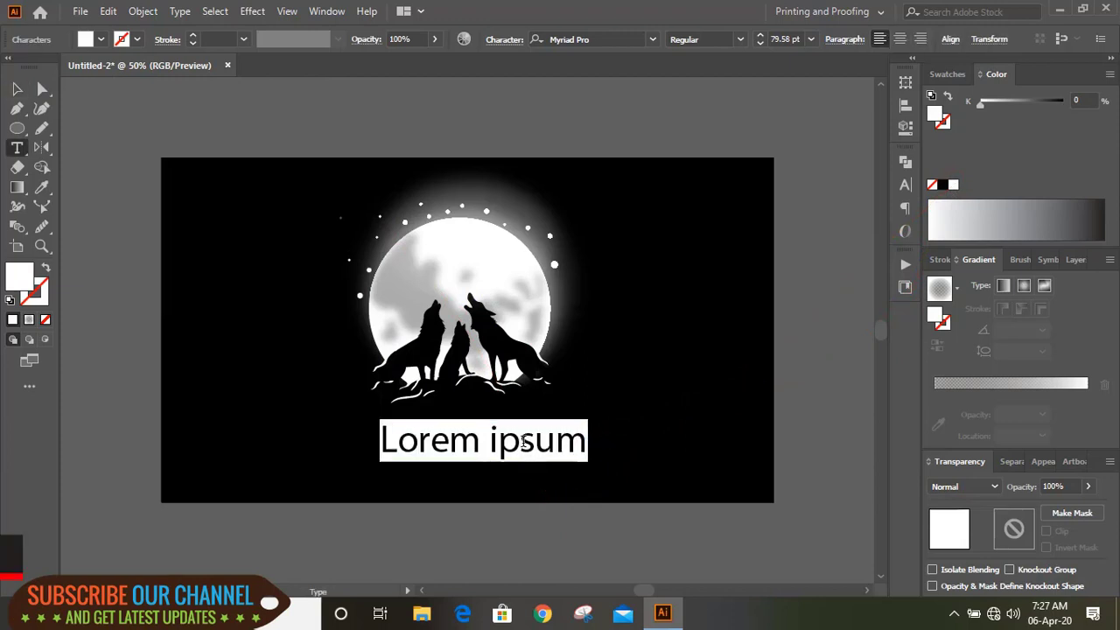
text(B)
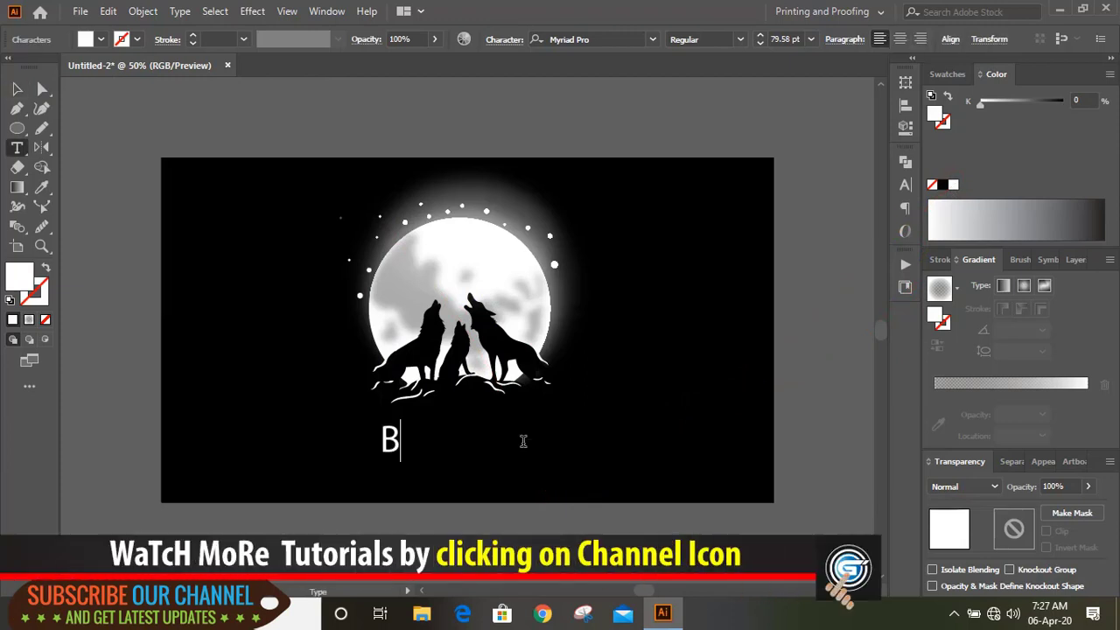
text(LACK)
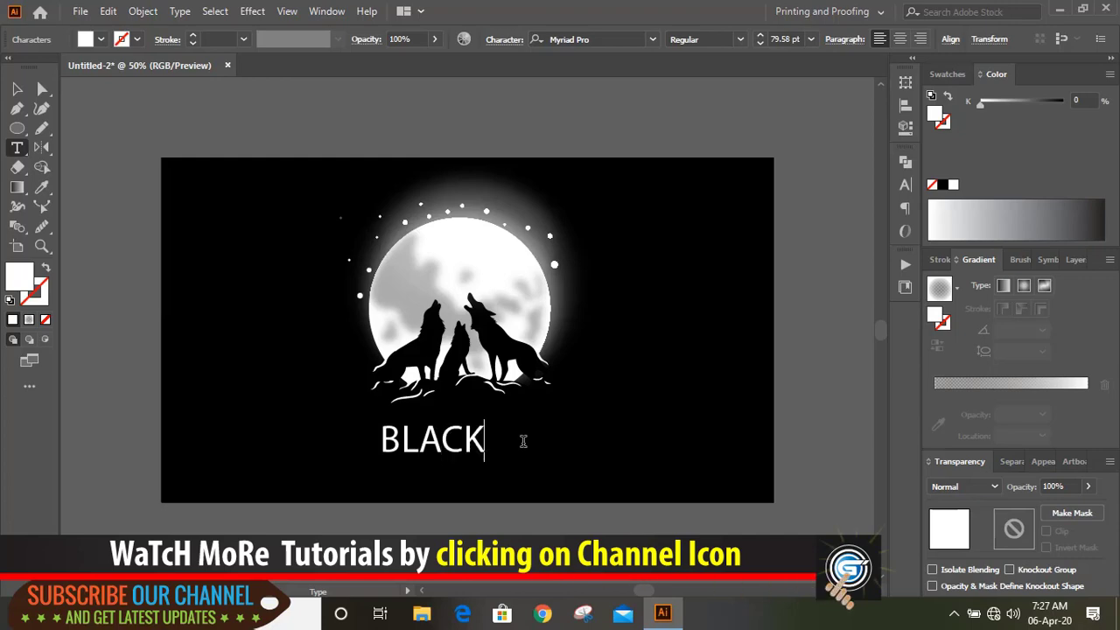
text(WOLVES)
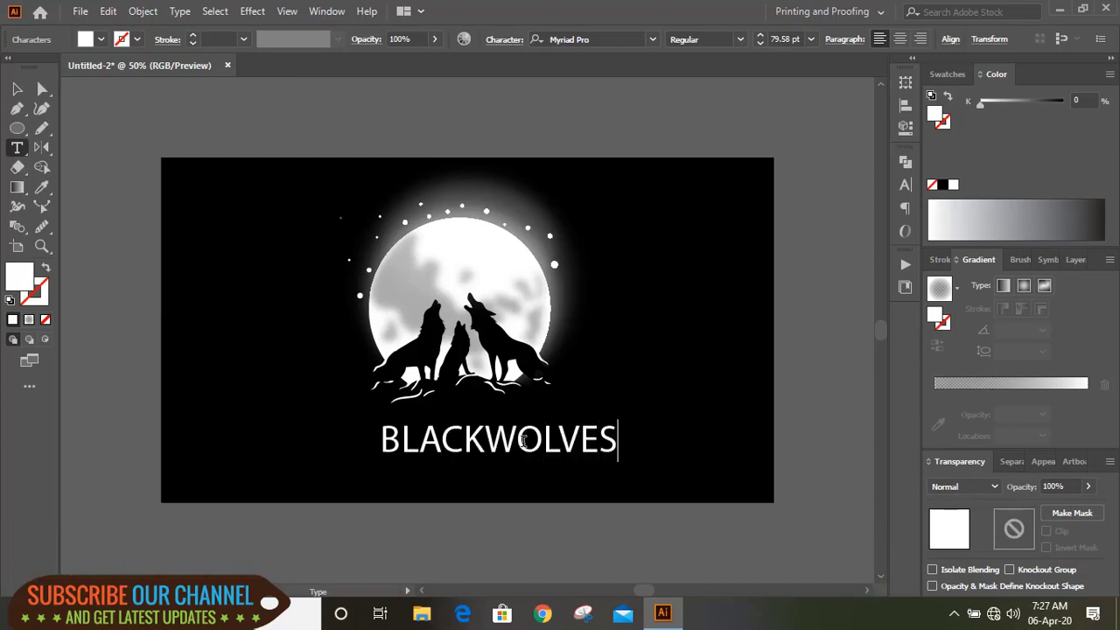